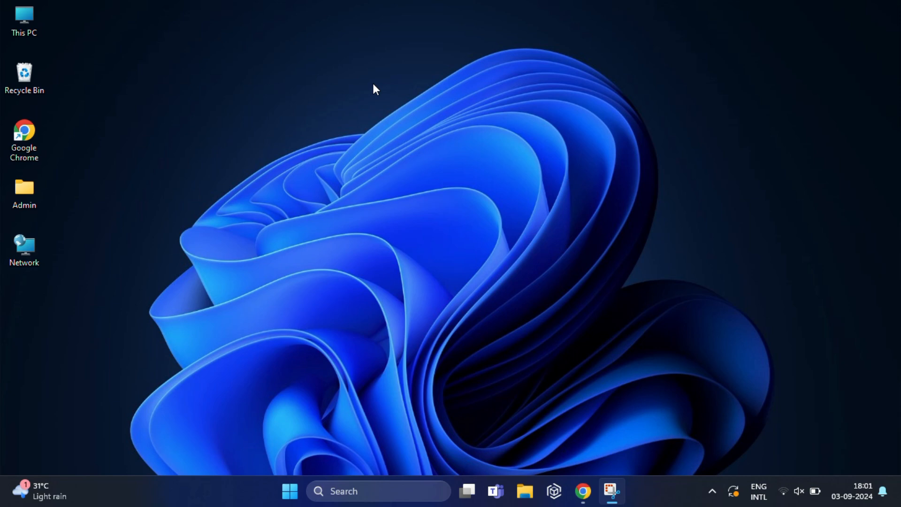
pyautogui.moveTo(593, 452)
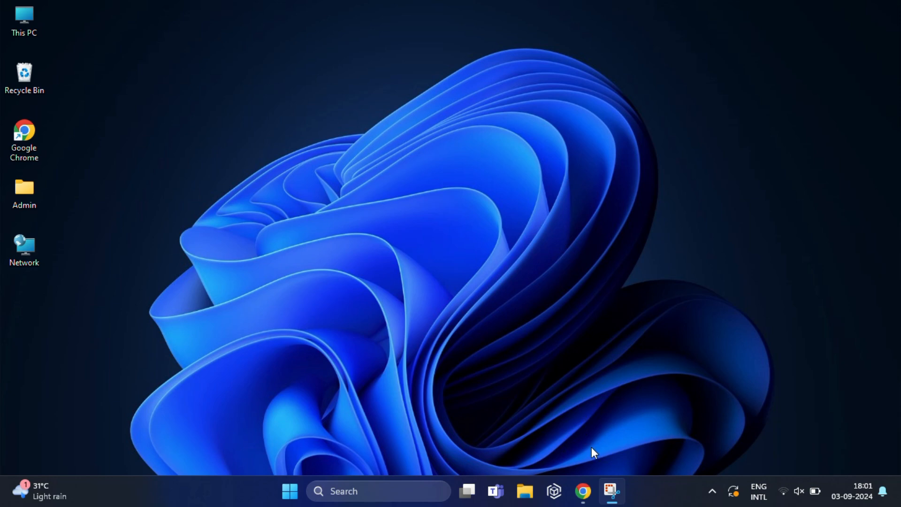
# Step: Bring up android-x86.org in Chrome and reach its download page listing SourceForge and FossHub mirrors
pyautogui.click(582, 491)
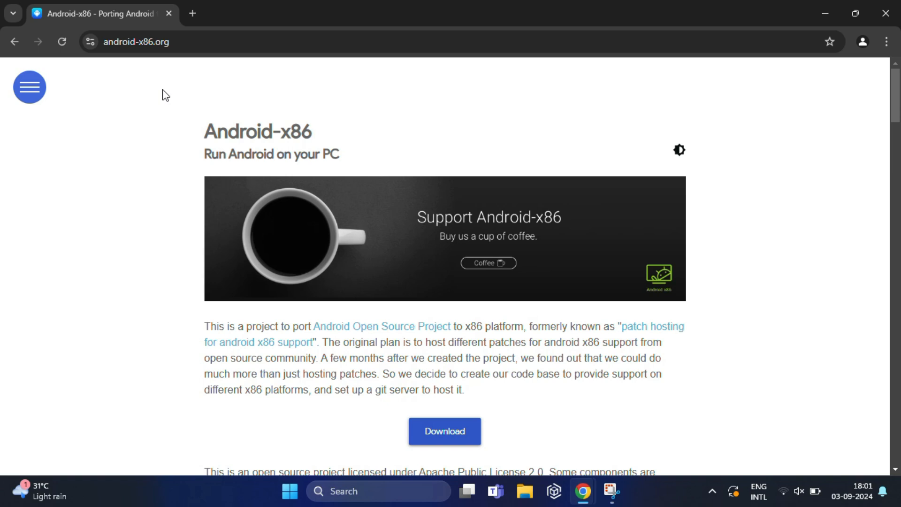
pyautogui.moveTo(237, 162)
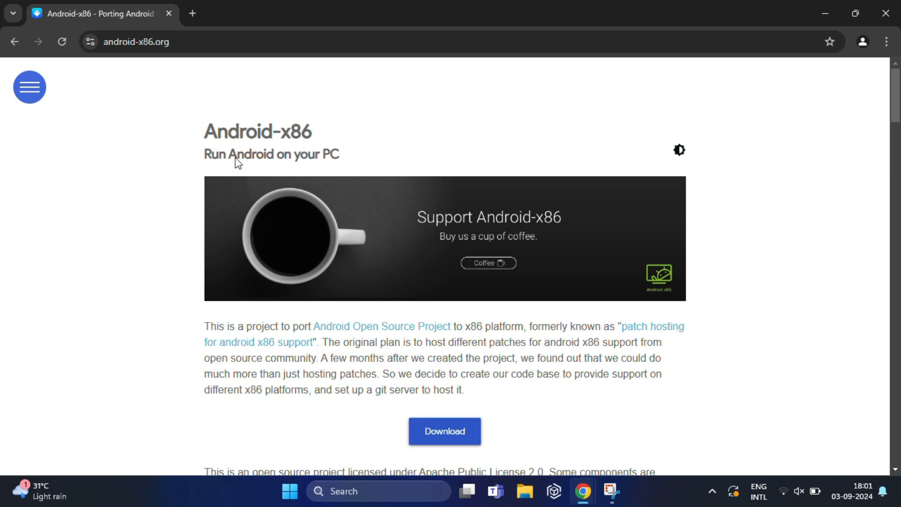
pyautogui.moveTo(424, 300)
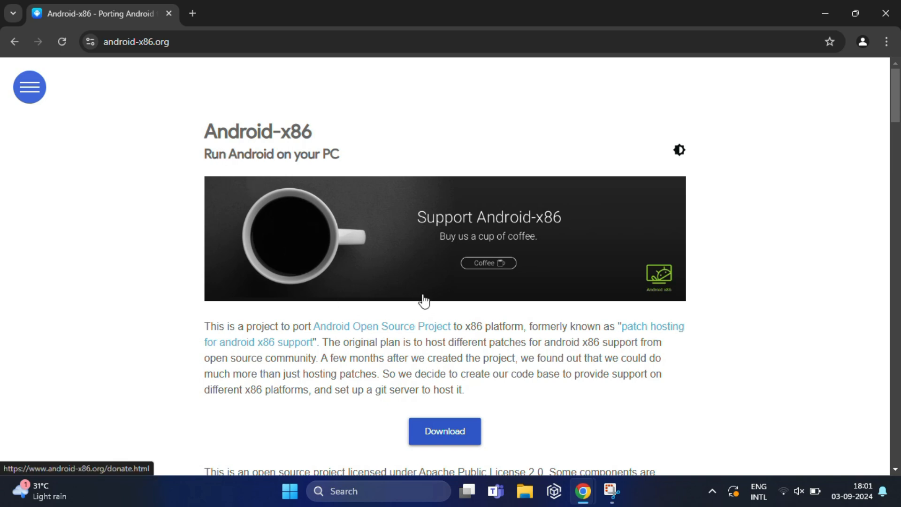
pyautogui.moveTo(444, 431)
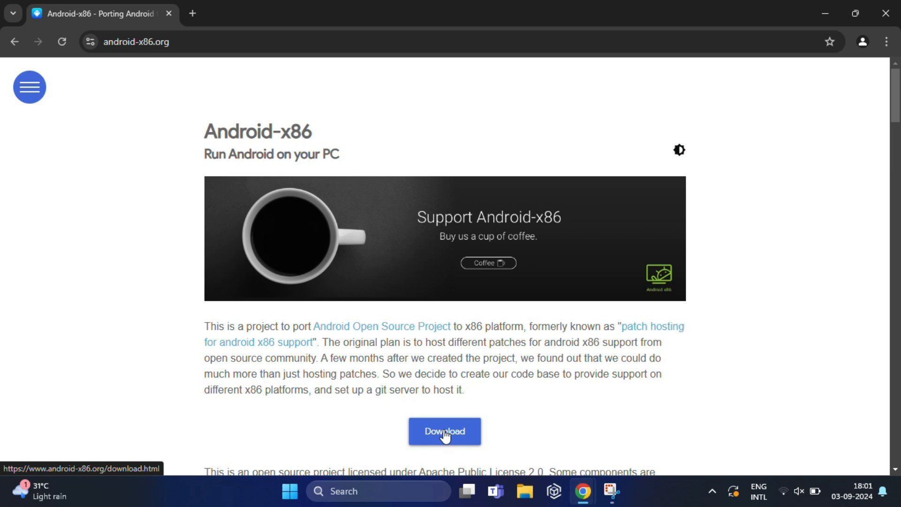
pyautogui.click(444, 431)
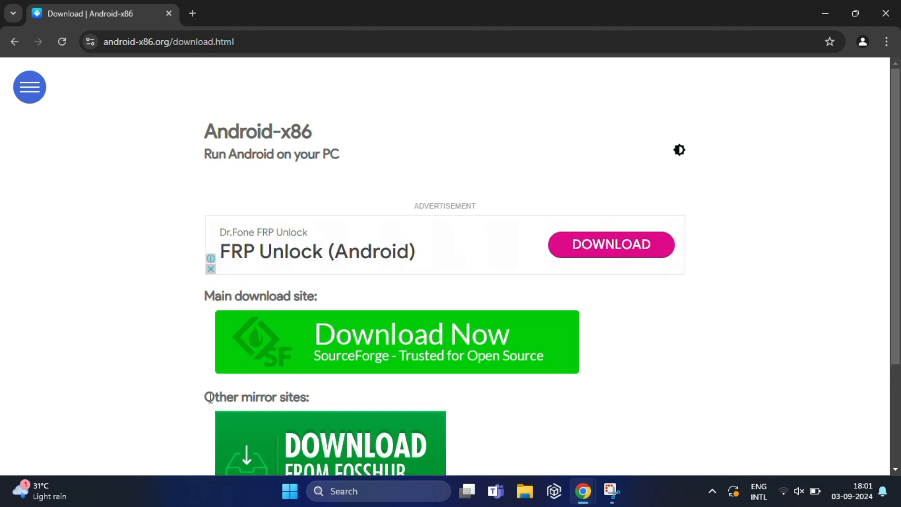
pyautogui.moveTo(287, 323)
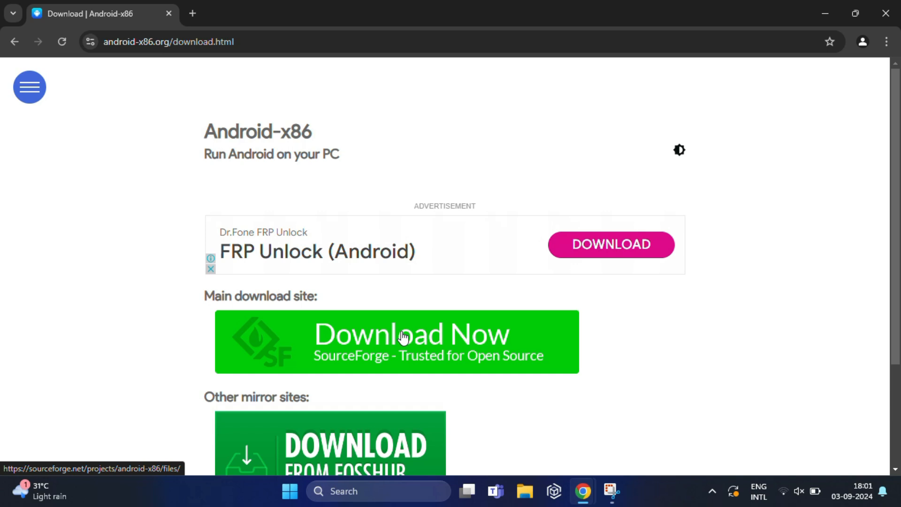
pyautogui.scroll(-3)
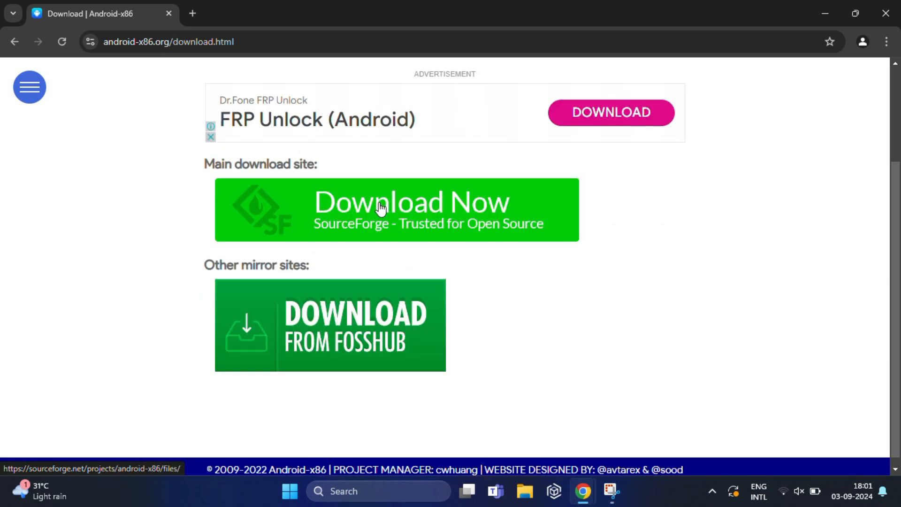
# Step: Start downloading android-x86_64-9.0-r2.iso from the SourceForge Files page via Download Latest Version
pyautogui.click(396, 210)
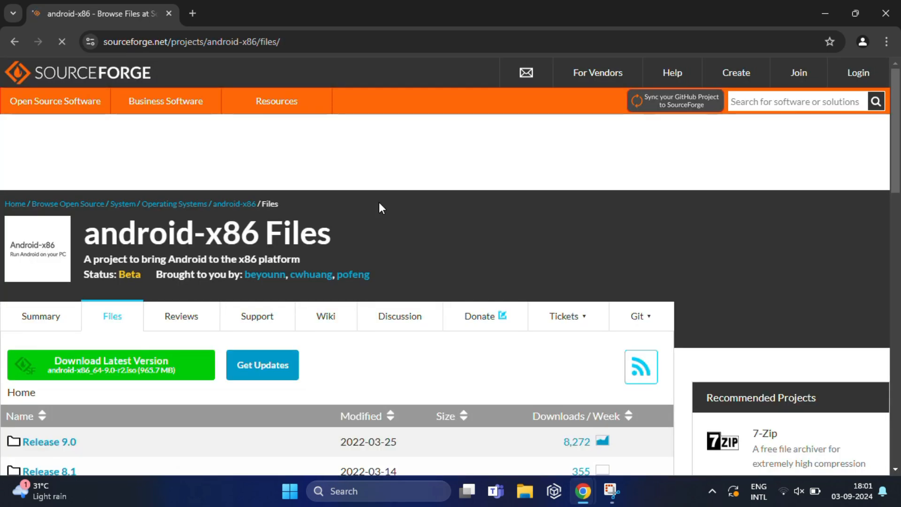
pyautogui.scroll(-3)
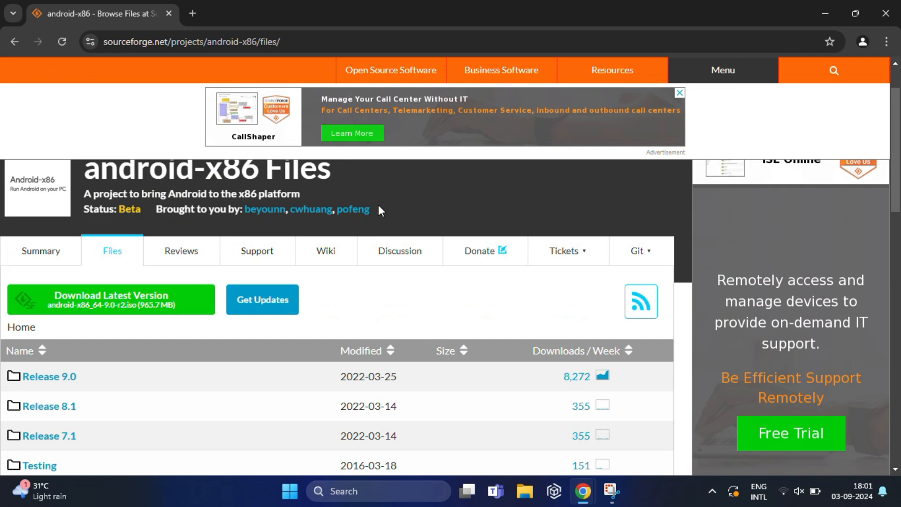
pyautogui.moveTo(43, 315)
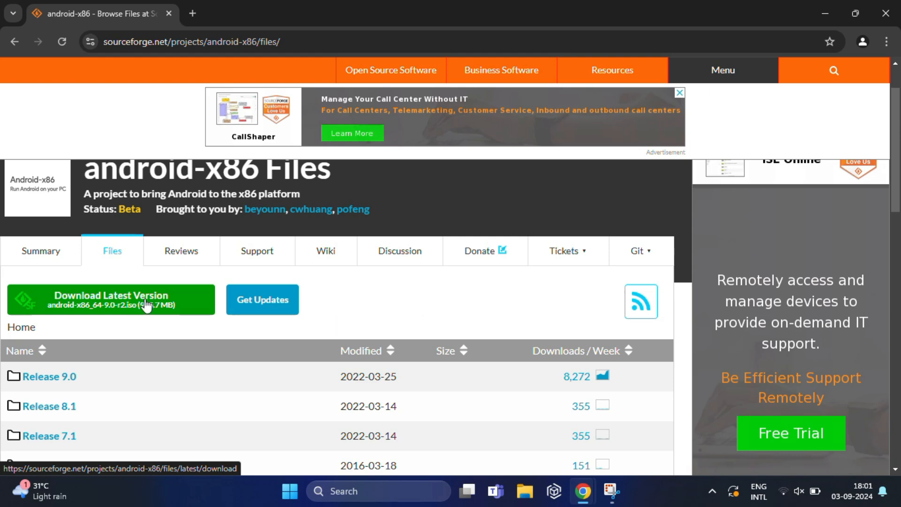
pyautogui.click(111, 298)
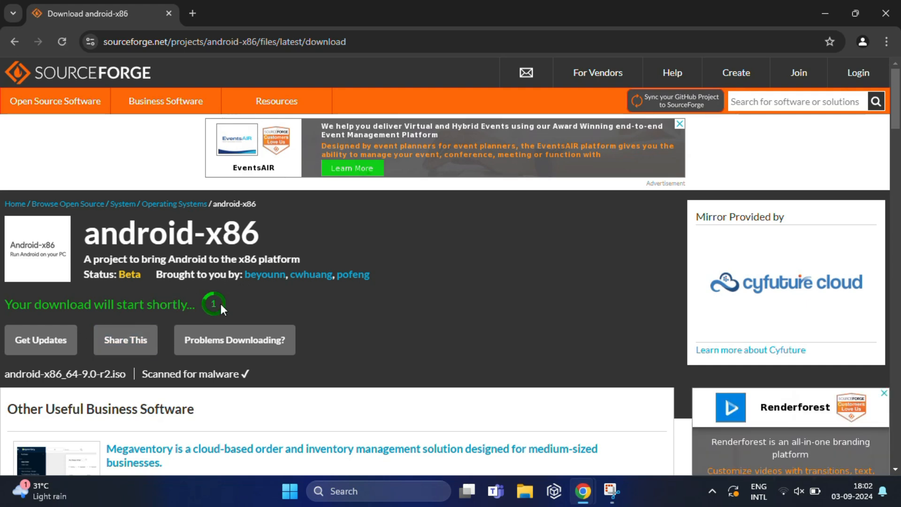
pyautogui.moveTo(569, 197)
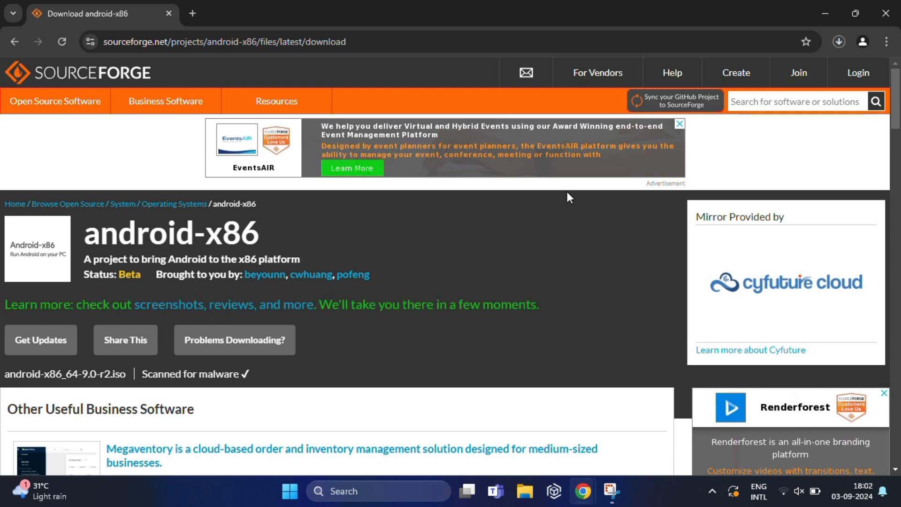
pyautogui.click(838, 41)
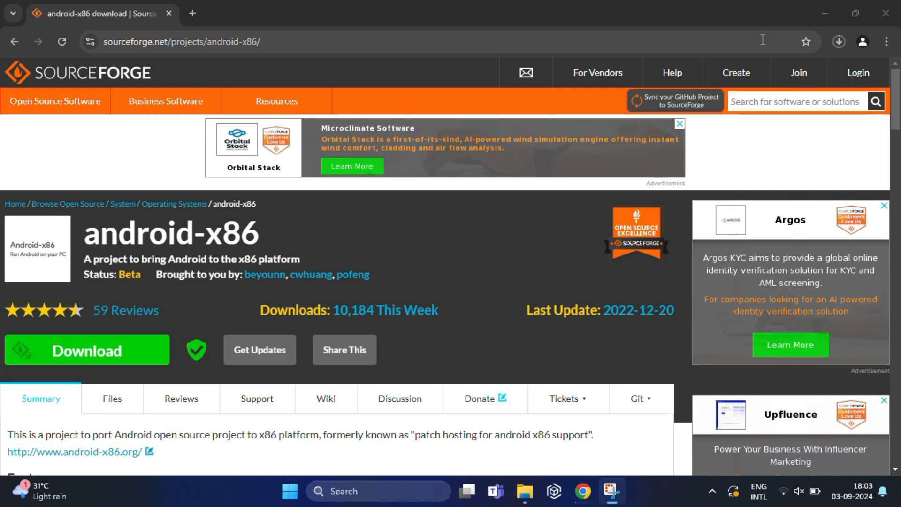
# Step: Look over the VirtualBox 7.0.20 downloads page in Chrome, then hide the browser to show the desktop
pyautogui.click(564, 397)
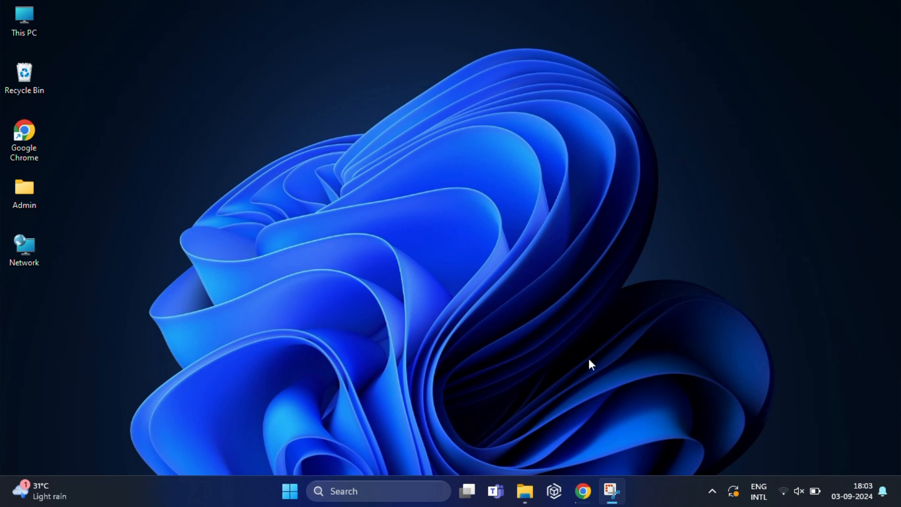
pyautogui.moveTo(577, 423)
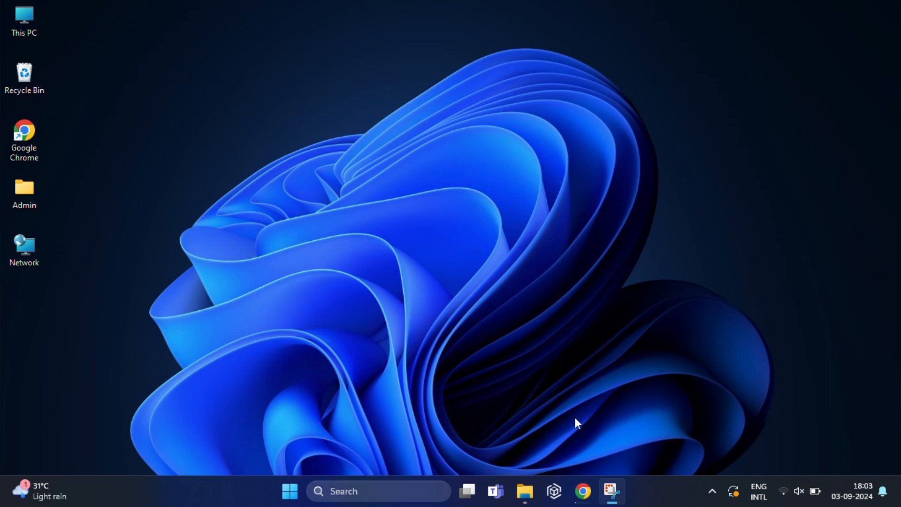
pyautogui.moveTo(370, 230)
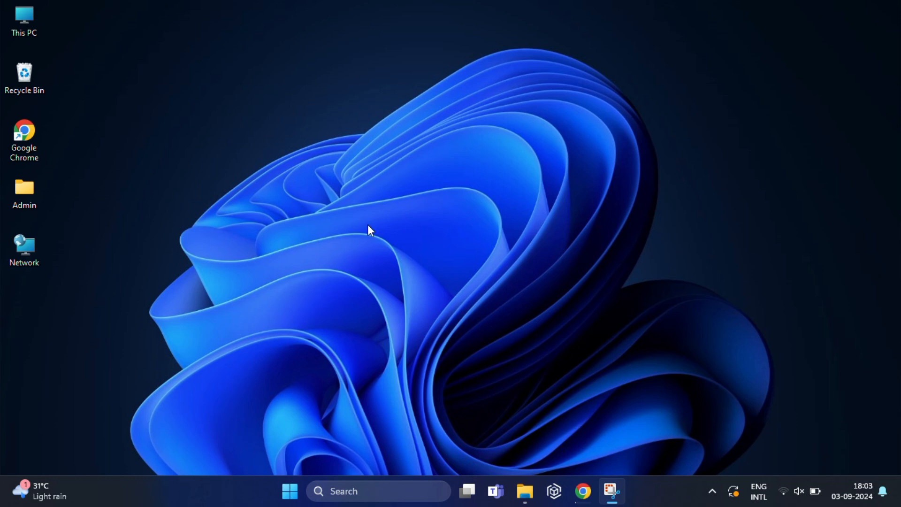
pyautogui.click(582, 490)
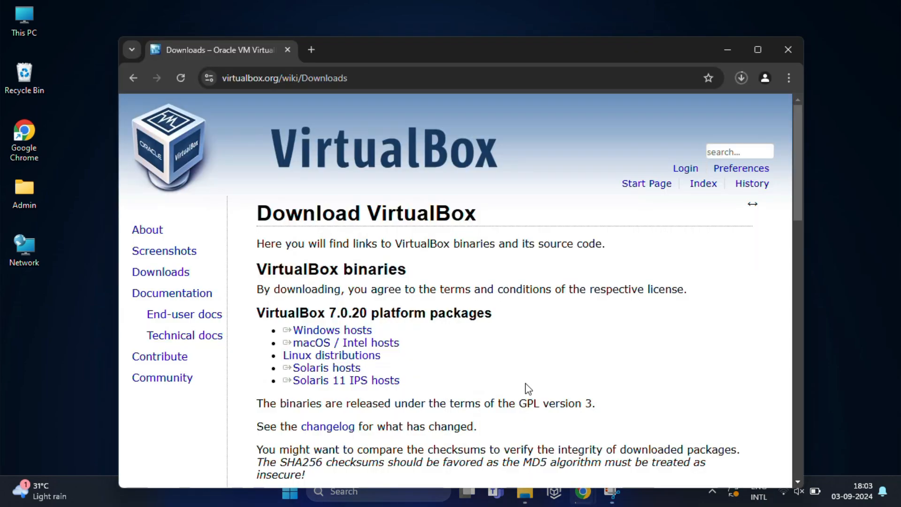
pyautogui.scroll(-3)
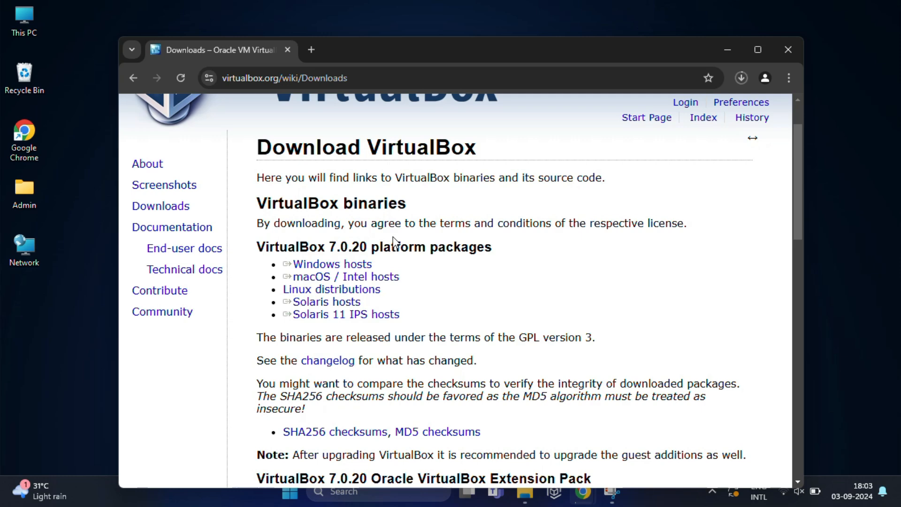
pyautogui.click(786, 50)
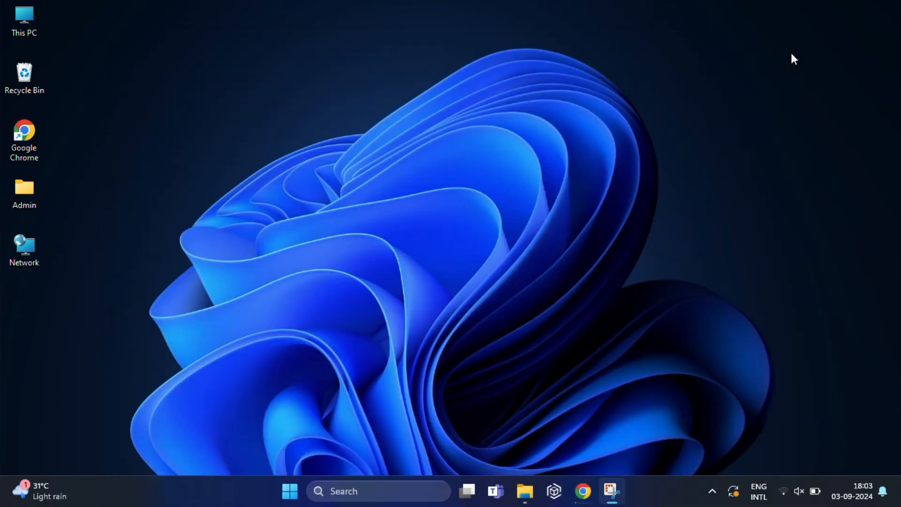
pyautogui.moveTo(372, 209)
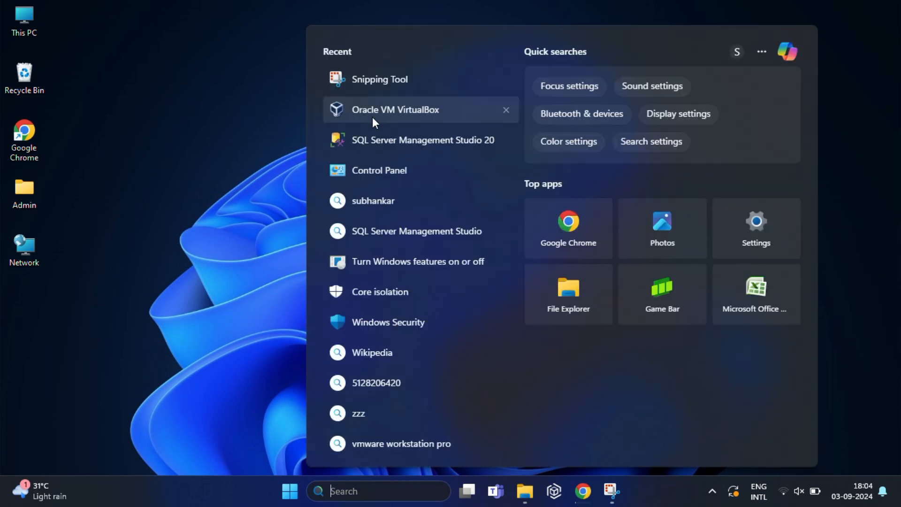
# Step: Launch VirtualBox and begin a new virtual machine named AndroidOS, type Linux, version Oracle Linux (64-bit)
pyautogui.click(383, 137)
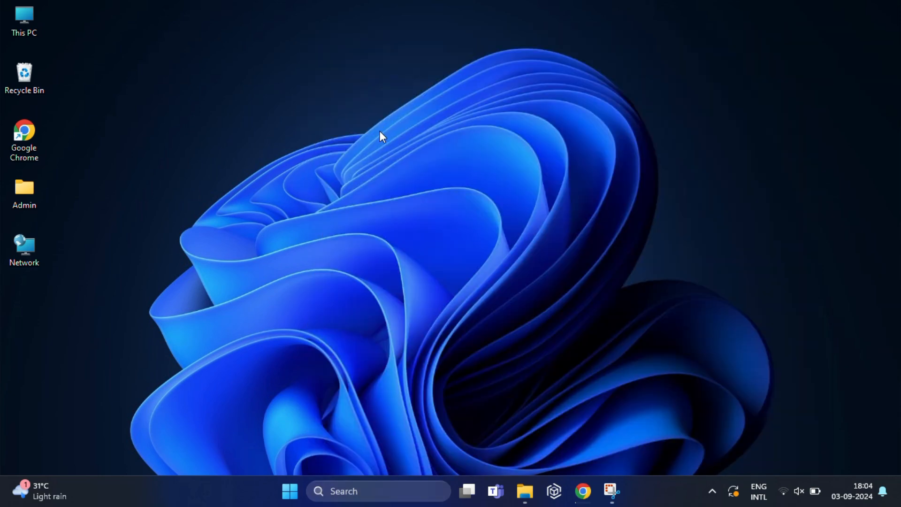
pyautogui.click(625, 490)
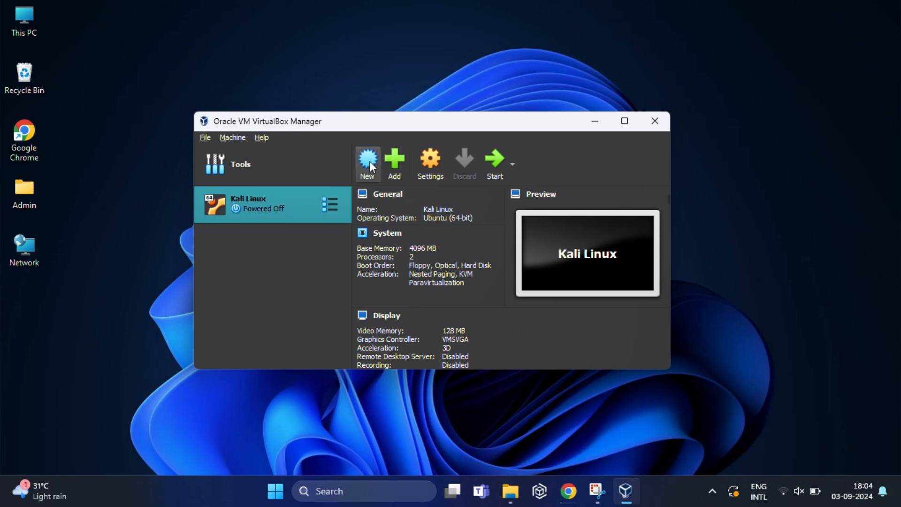
pyautogui.moveTo(367, 158)
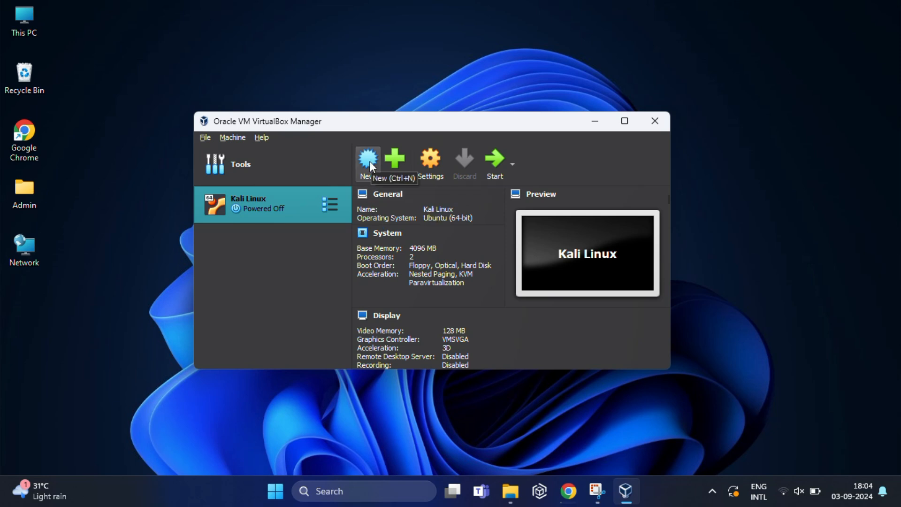
pyautogui.click(367, 160)
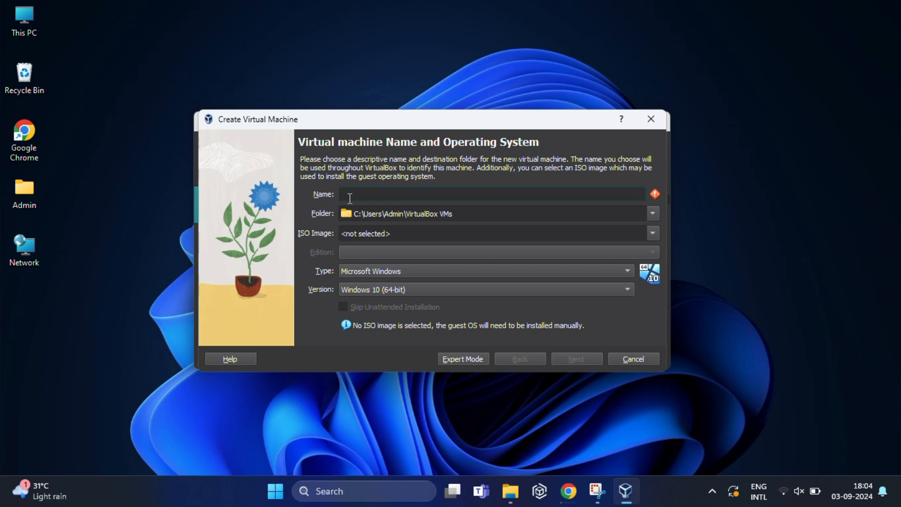
pyautogui.write('Anuj')
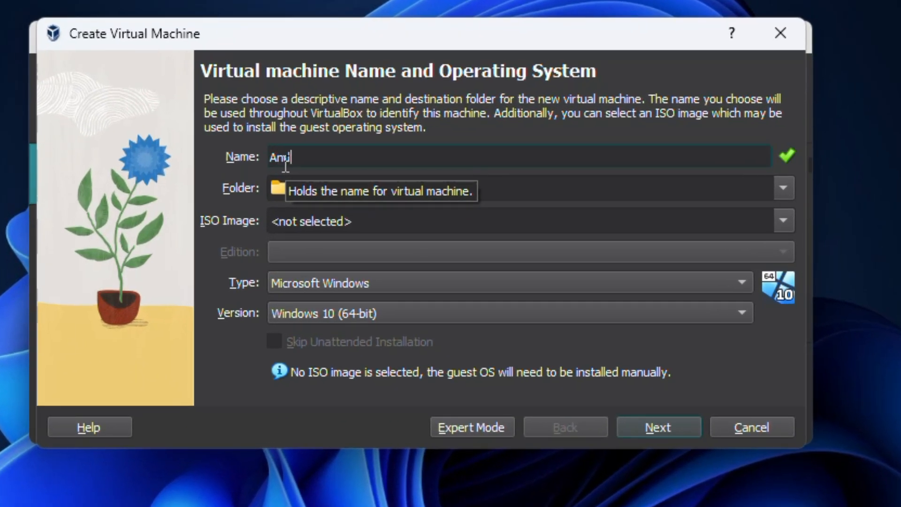
pyautogui.write('roid')
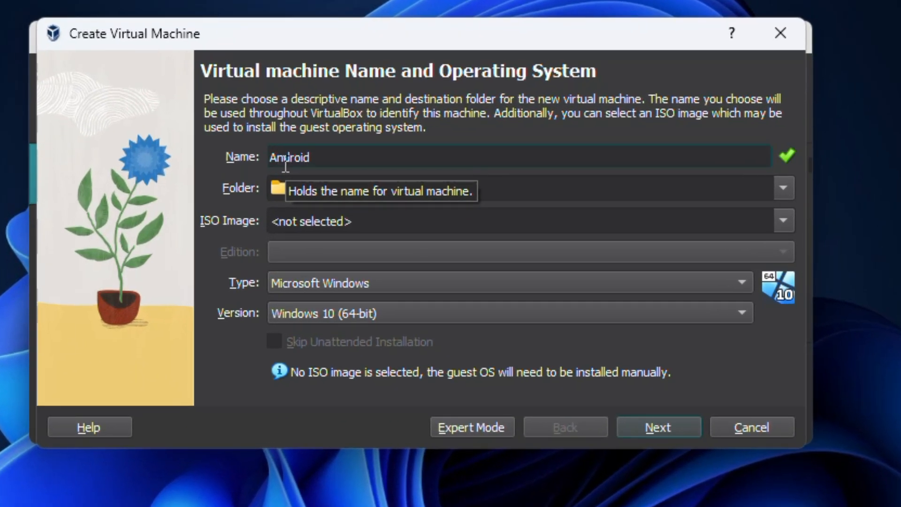
pyautogui.write('OS')
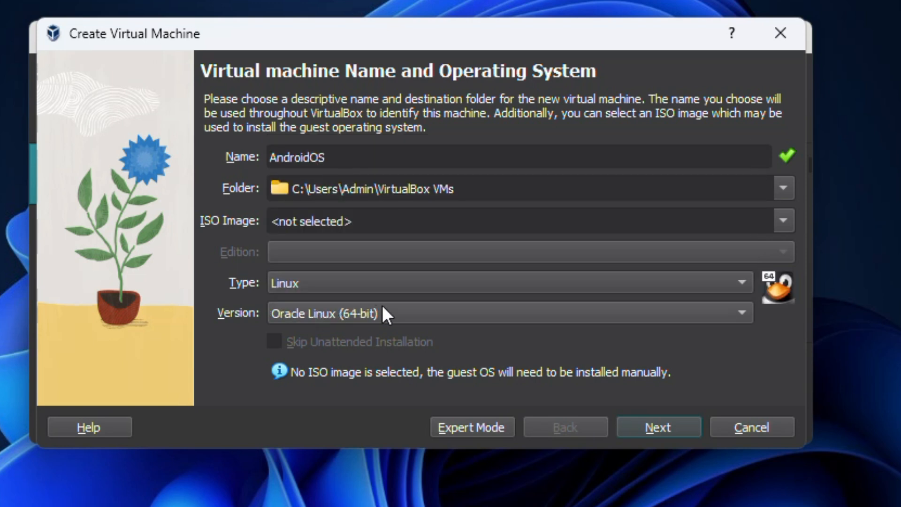
pyautogui.moveTo(360, 385)
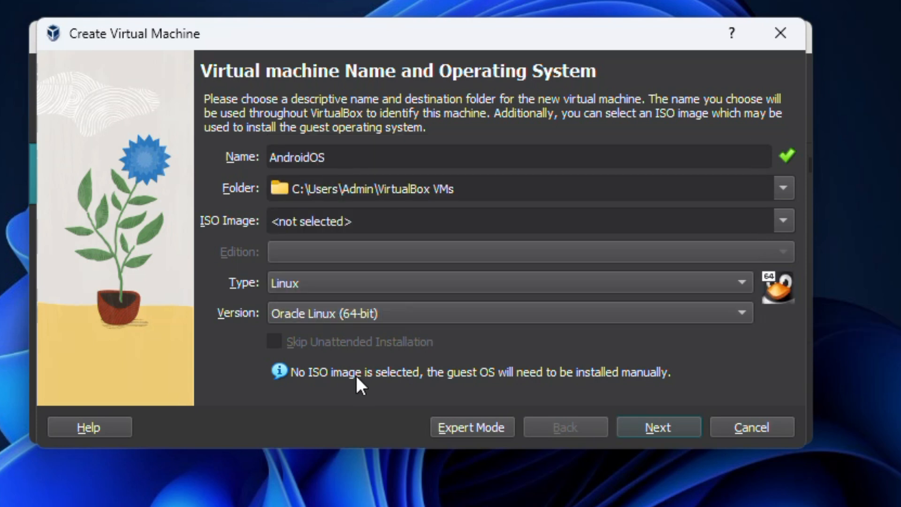
pyautogui.moveTo(514, 389)
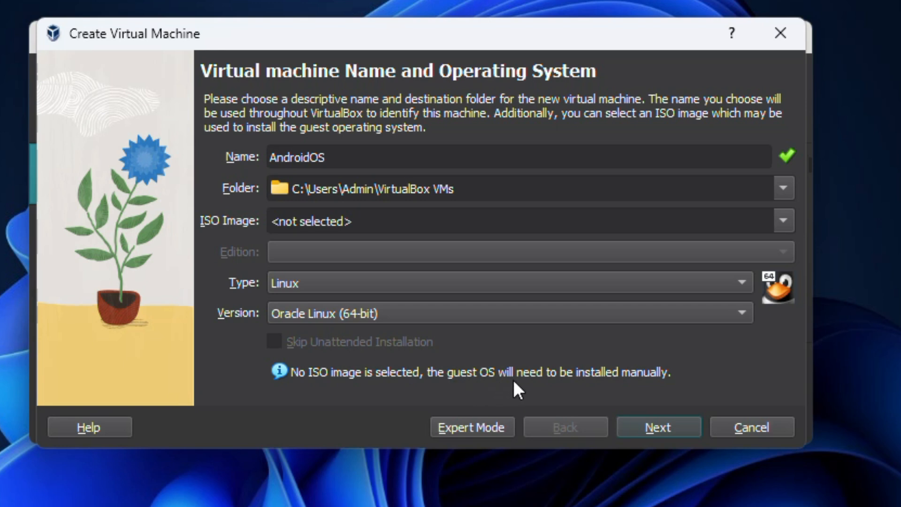
pyautogui.moveTo(676, 339)
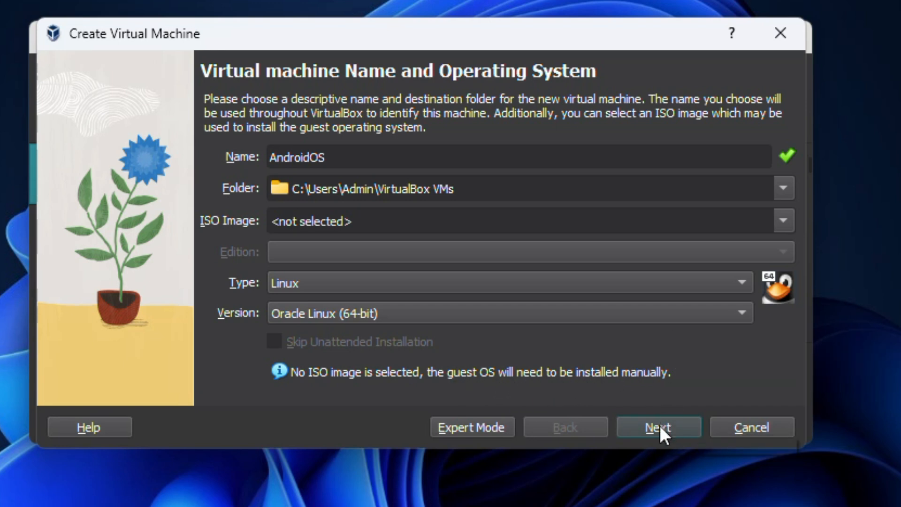
# Step: On the Hardware page, set base memory to 4096 MB and the processor count to 3
pyautogui.click(658, 427)
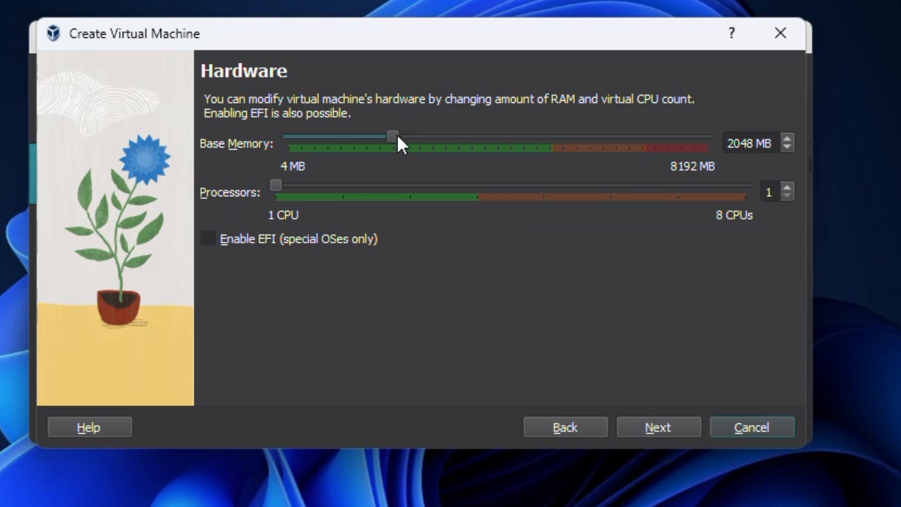
pyautogui.moveTo(395, 138)
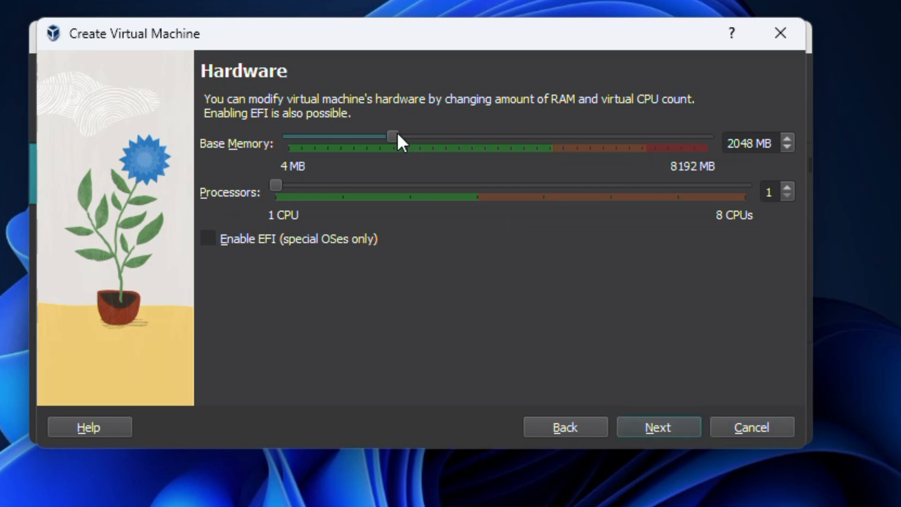
pyautogui.moveTo(392, 137); pyautogui.dragTo(466, 137)
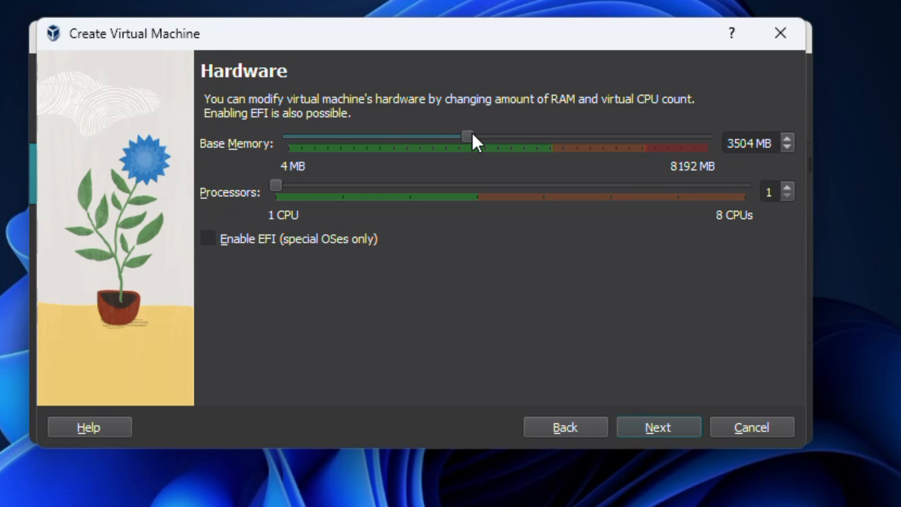
pyautogui.moveTo(466, 142); pyautogui.dragTo(498, 142)
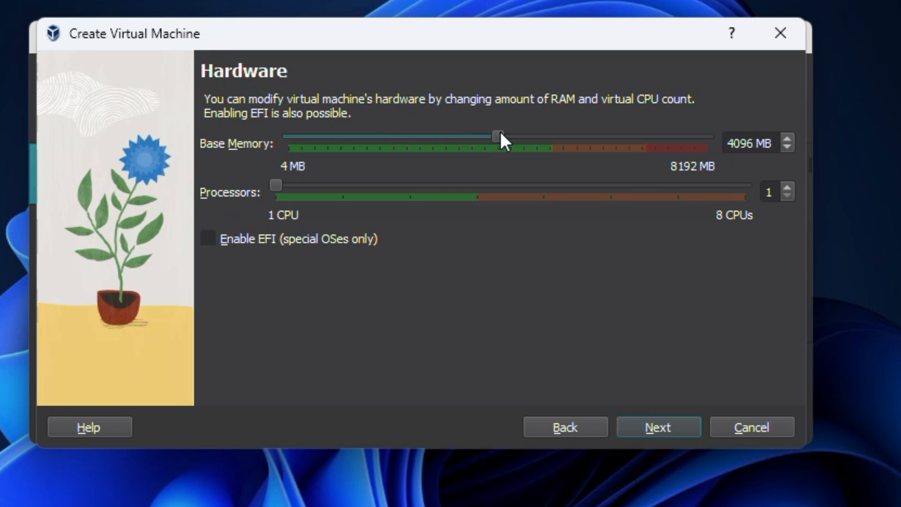
pyautogui.moveTo(434, 211)
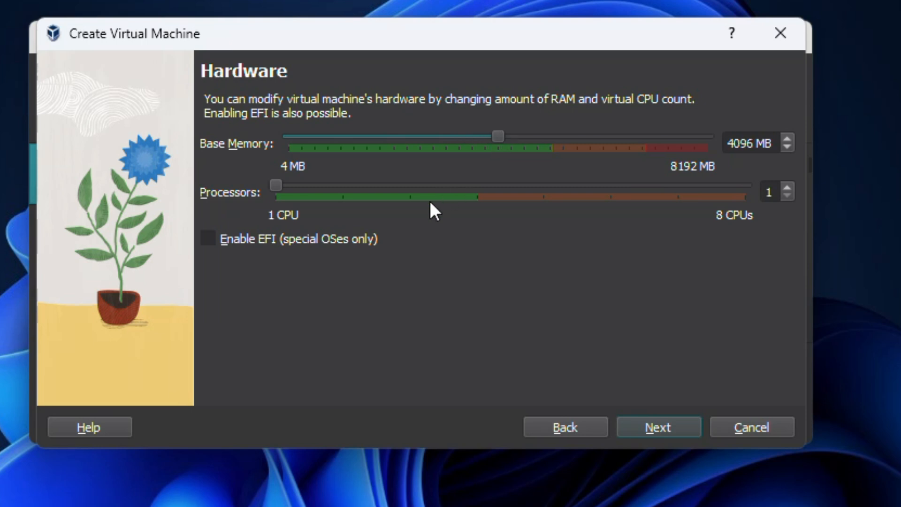
pyautogui.moveTo(361, 222)
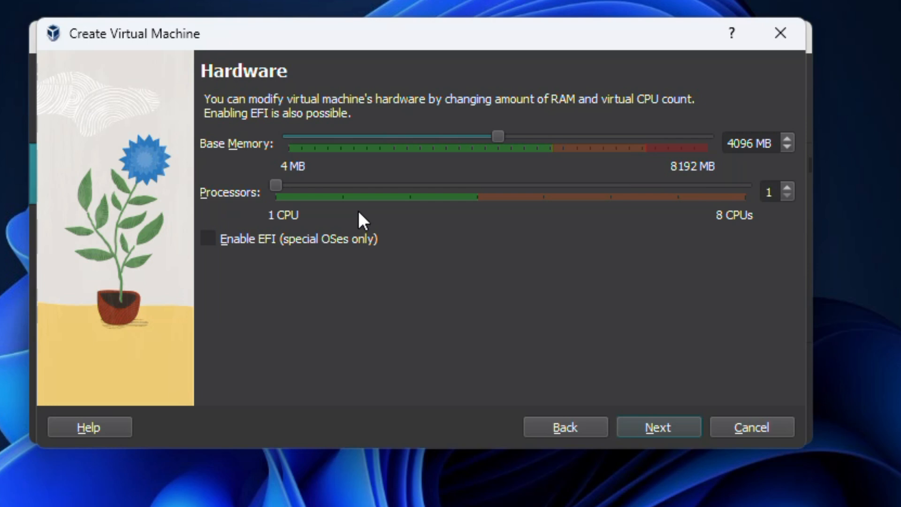
pyautogui.moveTo(287, 207)
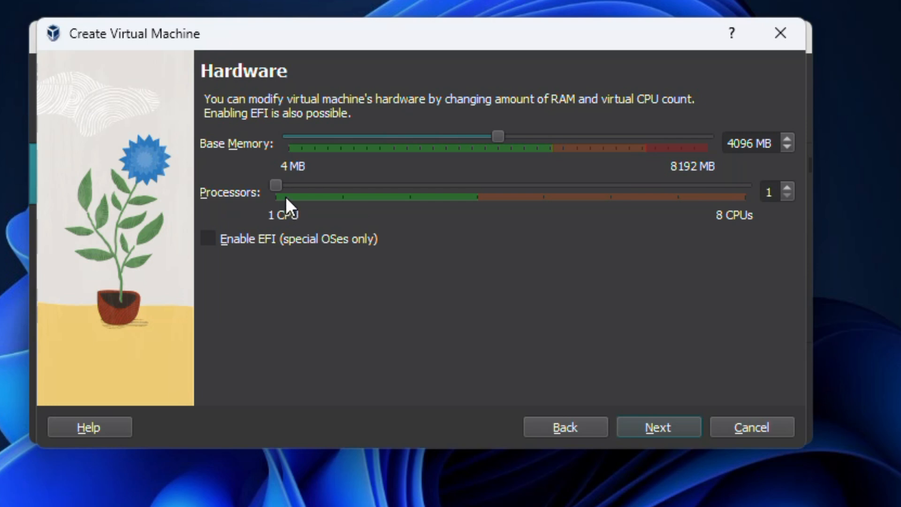
pyautogui.moveTo(276, 186); pyautogui.dragTo(342, 186)
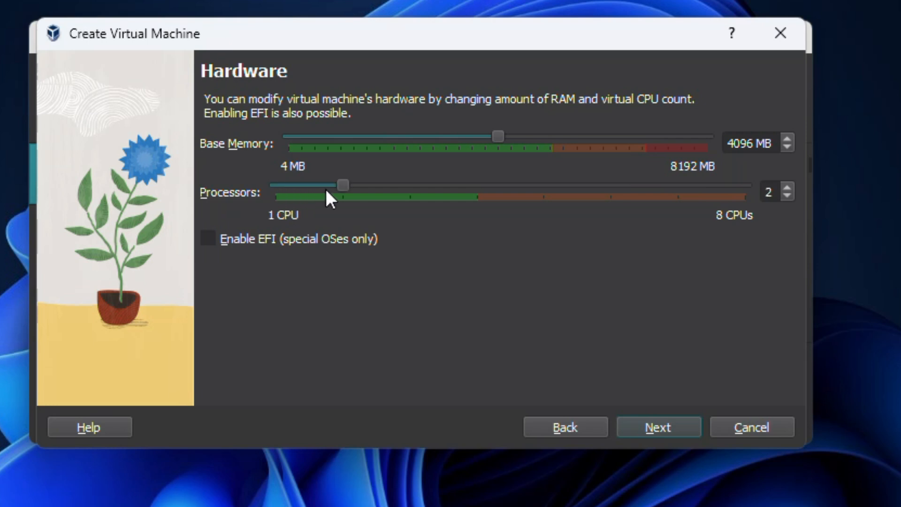
pyautogui.moveTo(340, 185); pyautogui.dragTo(408, 185)
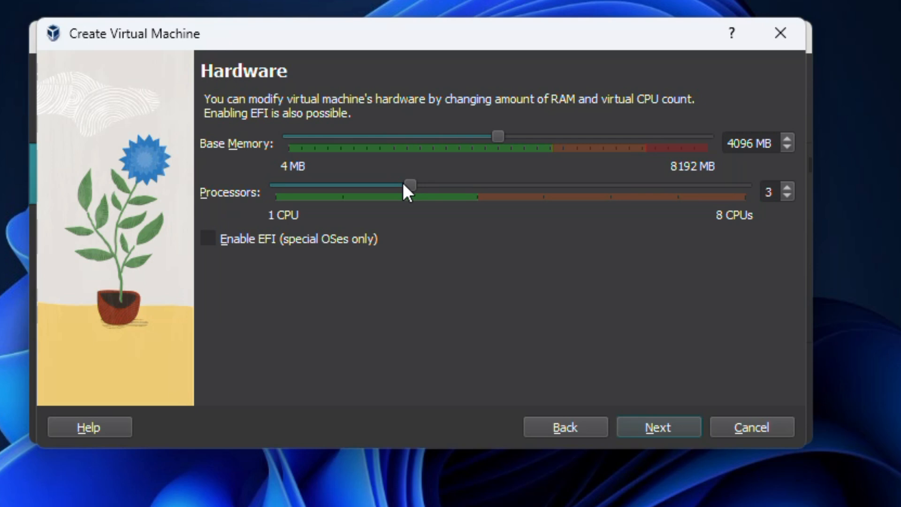
pyautogui.moveTo(419, 194)
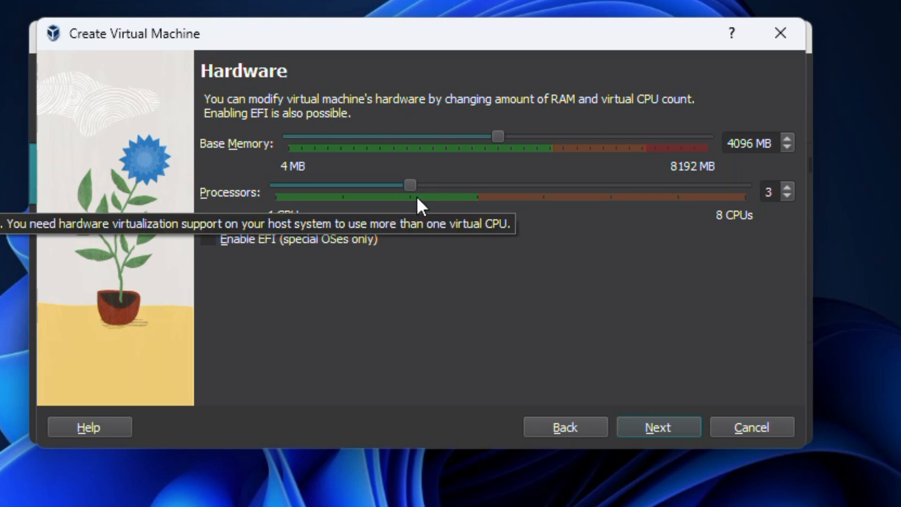
pyautogui.moveTo(659, 427)
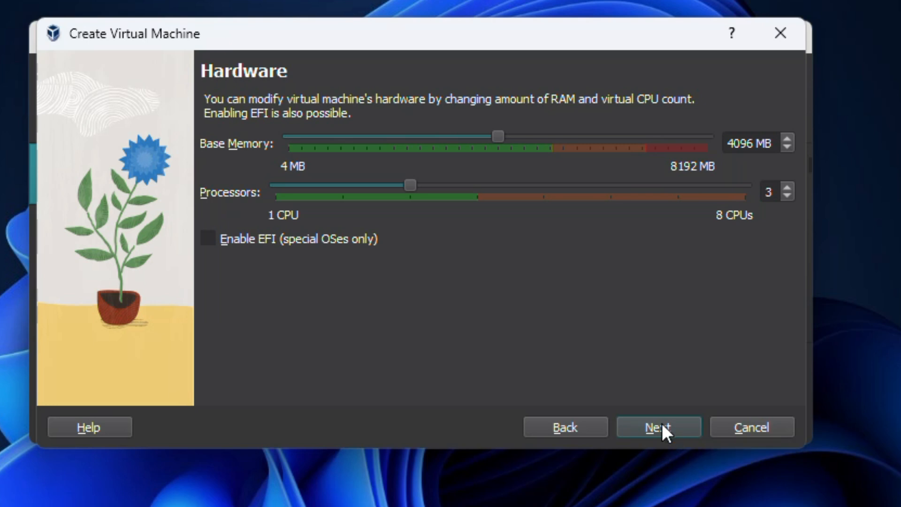
# Step: Create a new virtual hard disk for AndroidOS sized at about 50.04 GB
pyautogui.click(658, 427)
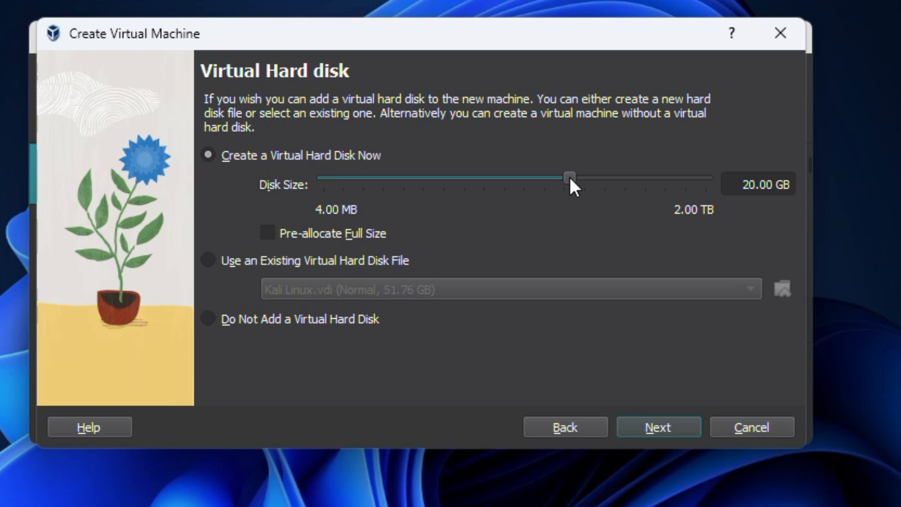
pyautogui.moveTo(557, 175); pyautogui.dragTo(596, 175)
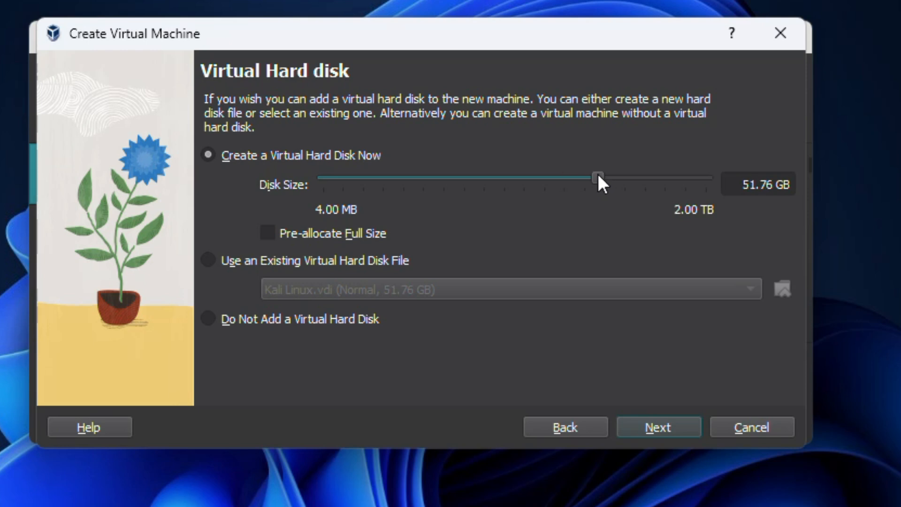
pyautogui.moveTo(598, 177); pyautogui.dragTo(593, 177)
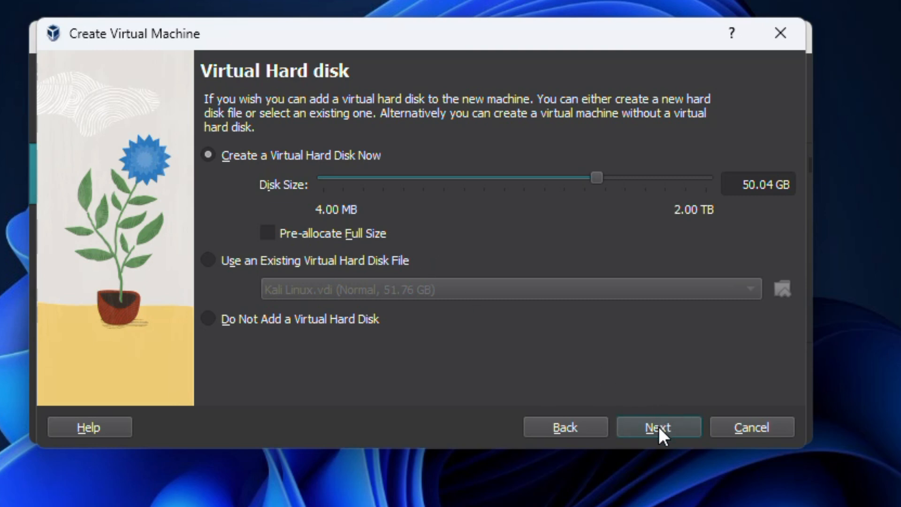
# Step: Review the summary and finish creating AndroidOS so it appears powered off in the machine list
pyautogui.click(658, 427)
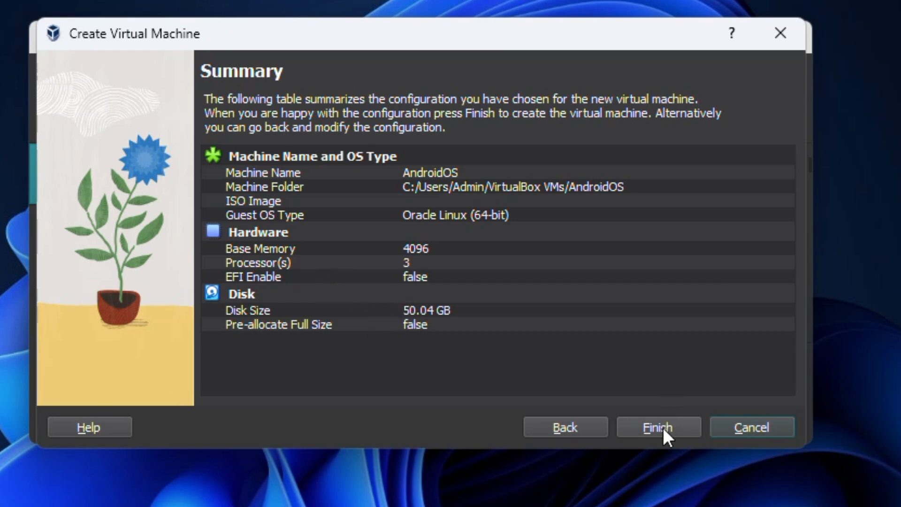
pyautogui.click(659, 427)
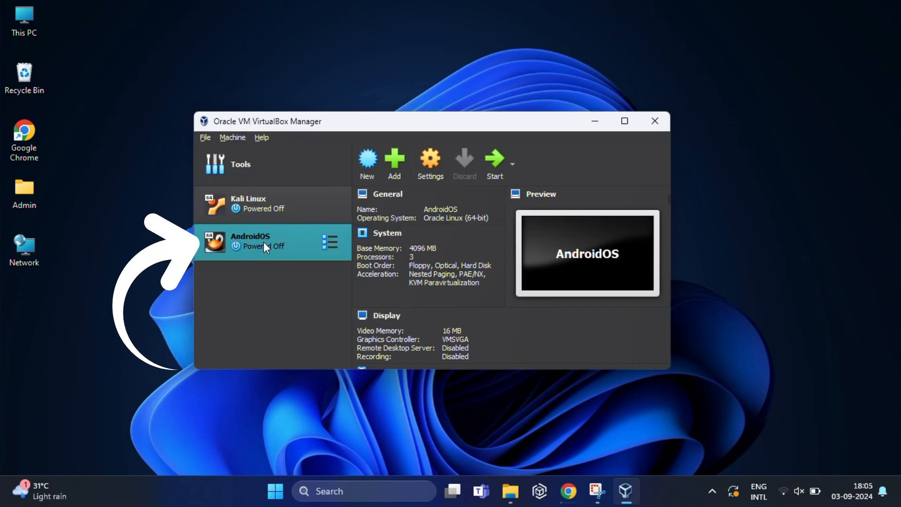
pyautogui.moveTo(265, 246)
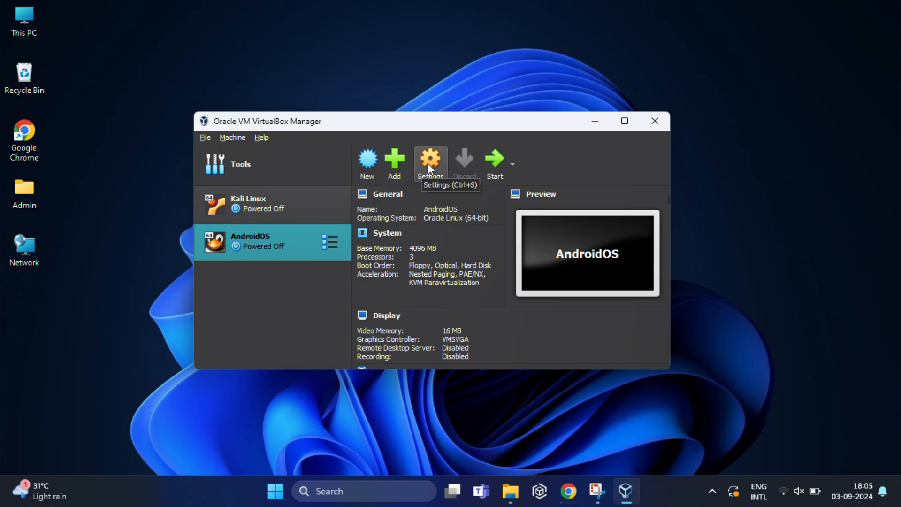
# Step: Set AndroidOS display to 128 MB video memory, VBoxSVGA controller and 3D acceleration enabled
pyautogui.click(429, 162)
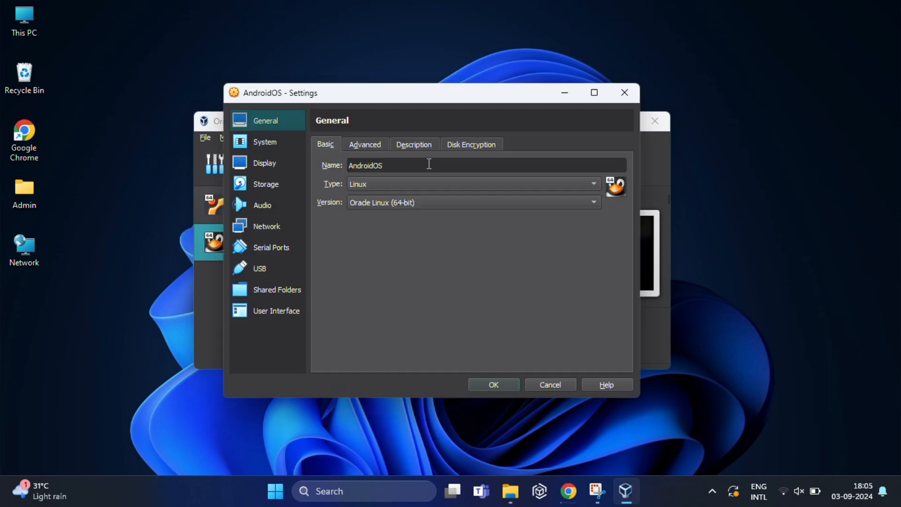
pyautogui.click(265, 163)
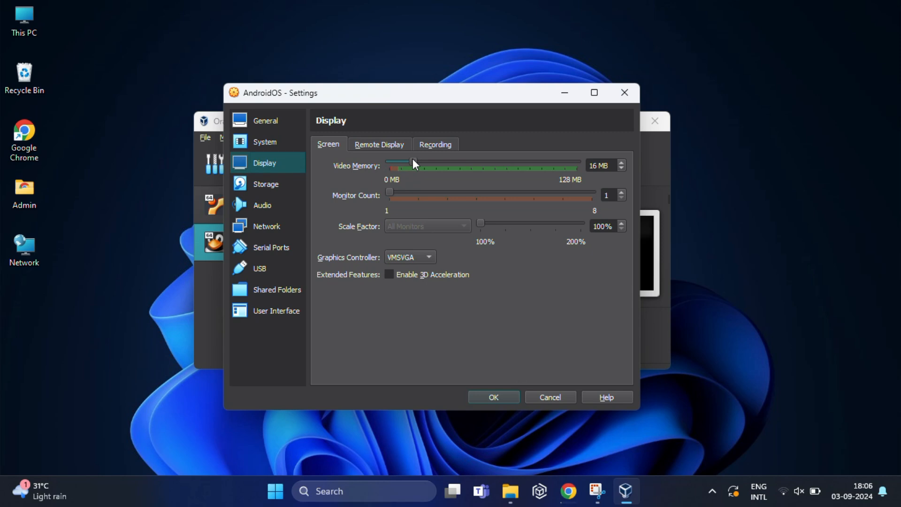
pyautogui.moveTo(413, 165); pyautogui.dragTo(578, 165)
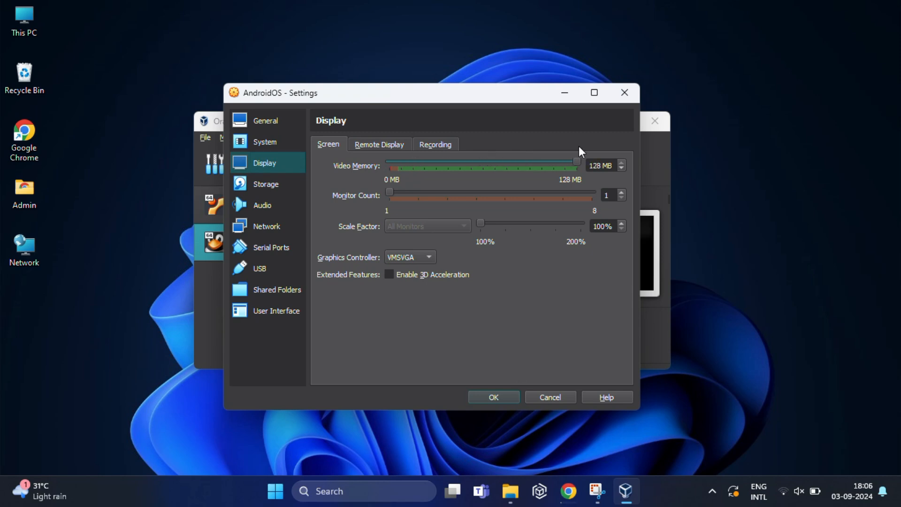
pyautogui.moveTo(490, 198)
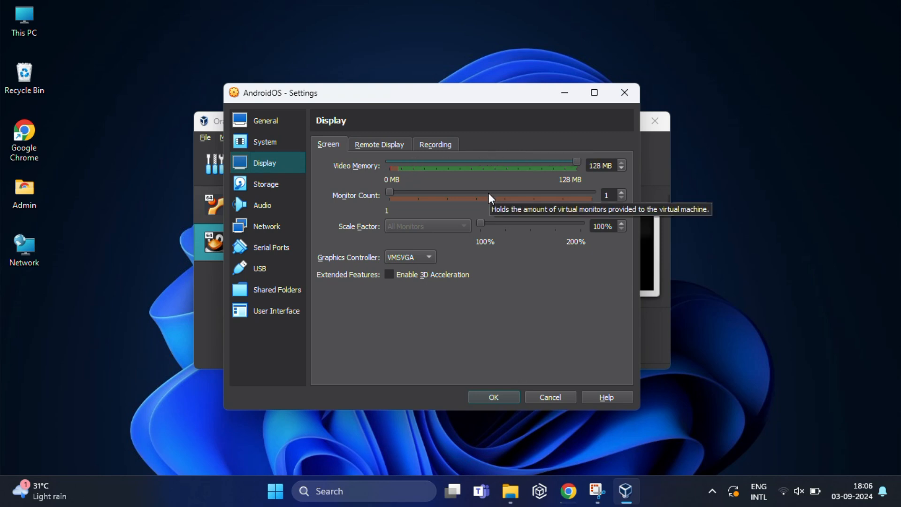
pyautogui.moveTo(431, 262)
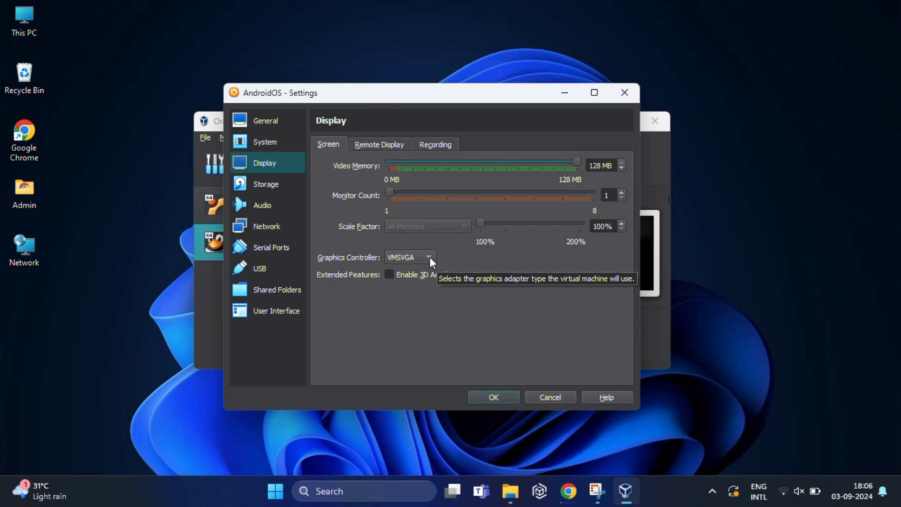
pyautogui.click(409, 258)
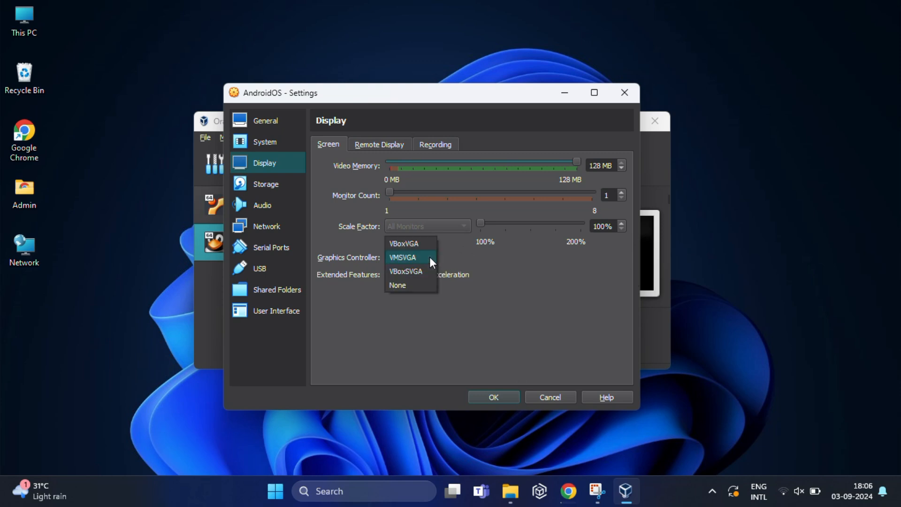
pyautogui.click(405, 271)
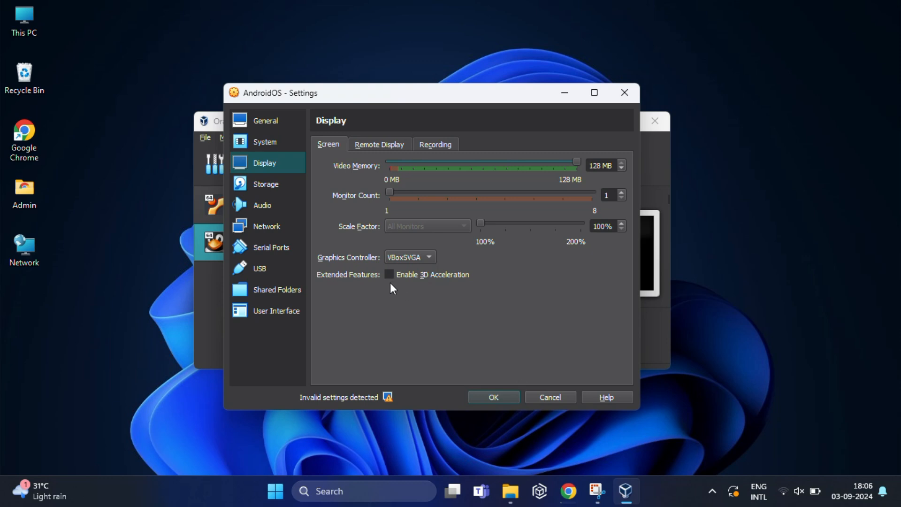
pyautogui.click(390, 274)
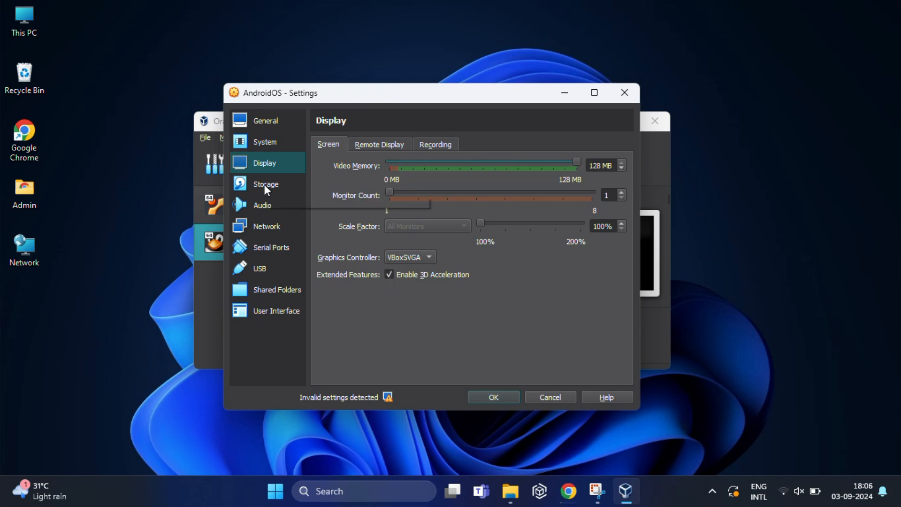
pyautogui.click(265, 184)
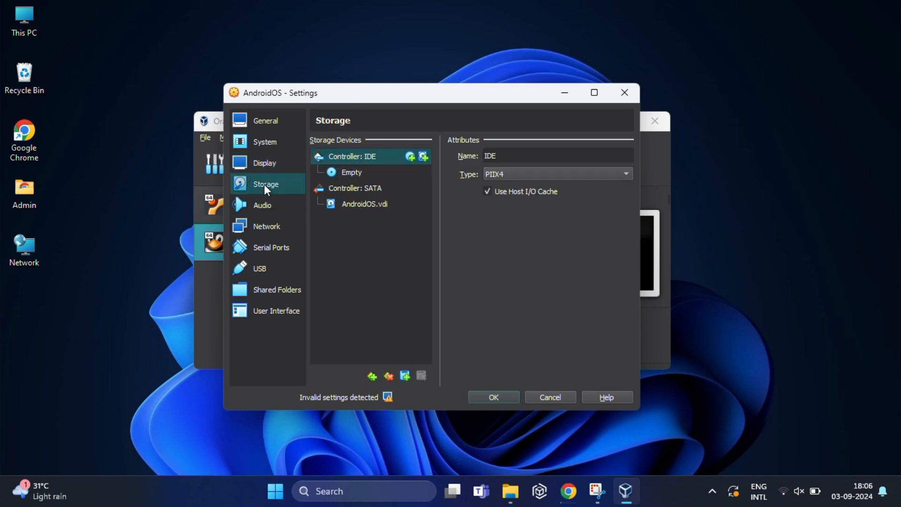
pyautogui.moveTo(348, 176)
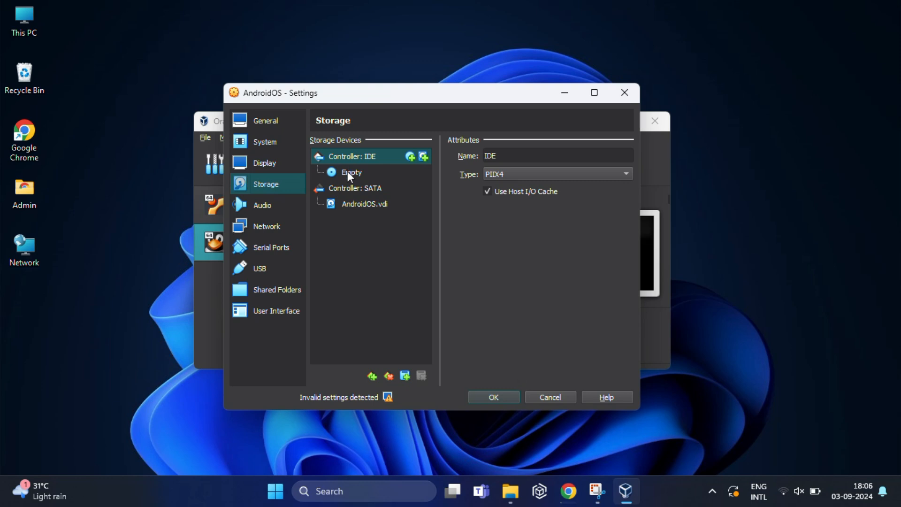
pyautogui.moveTo(331, 175)
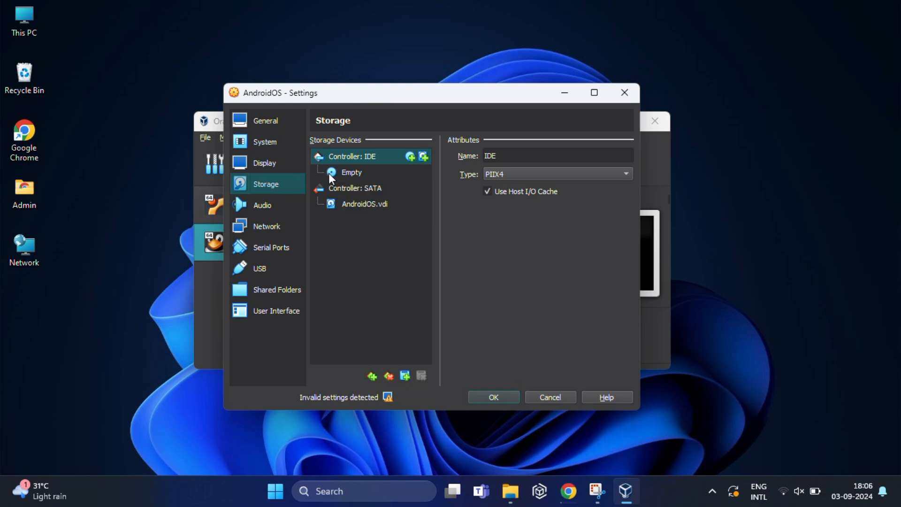
# Step: Attach android-x86_64-9.0-r2.iso to the IDE optical drive and save the AndroidOS settings
pyautogui.click(350, 172)
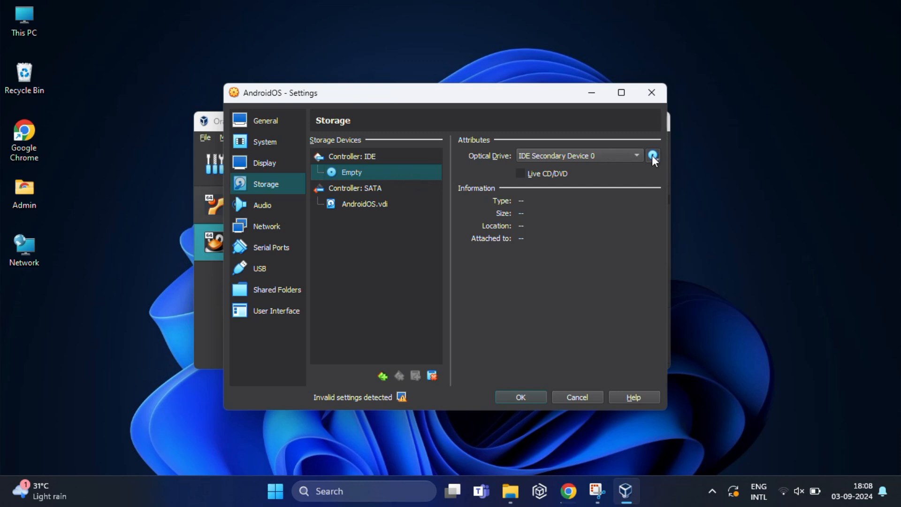
pyautogui.click(652, 156)
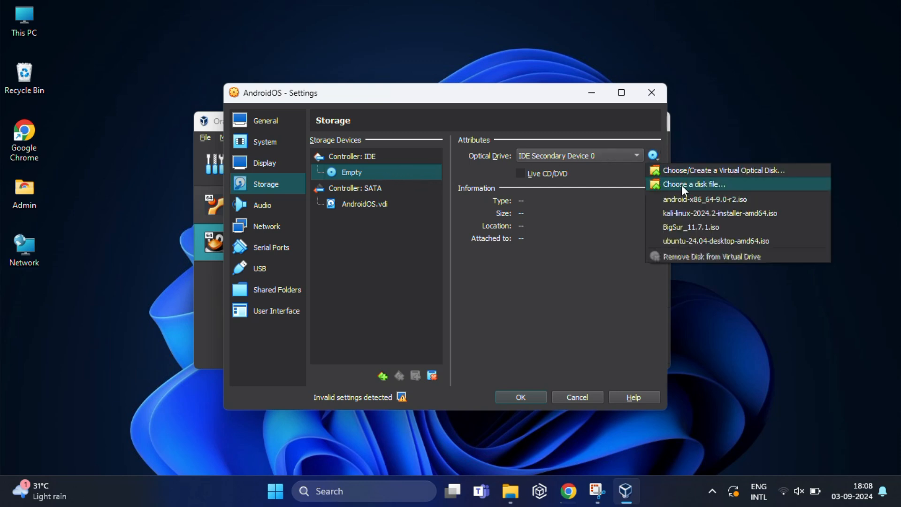
pyautogui.click(693, 184)
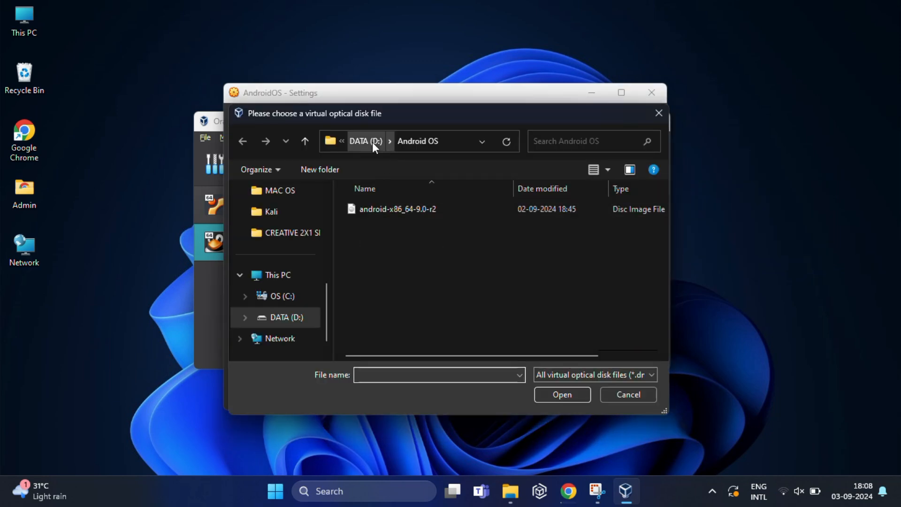
pyautogui.click(397, 208)
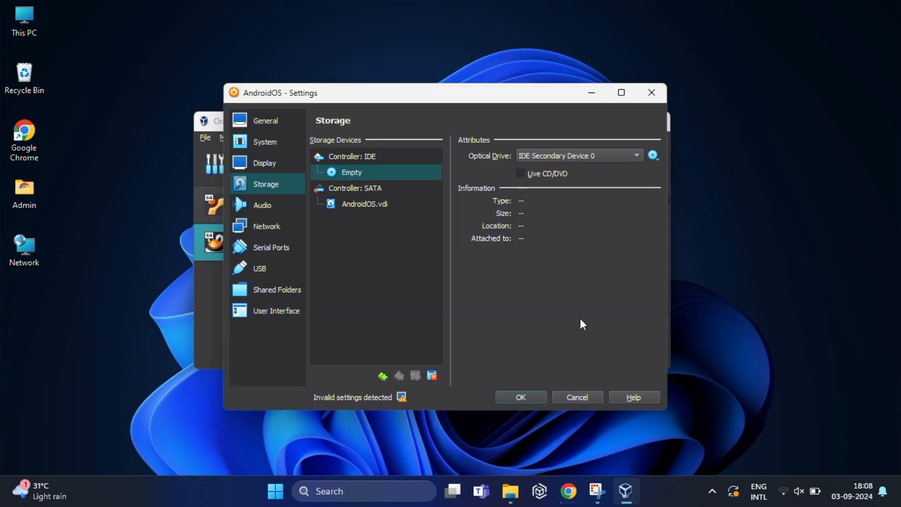
pyautogui.click(654, 155)
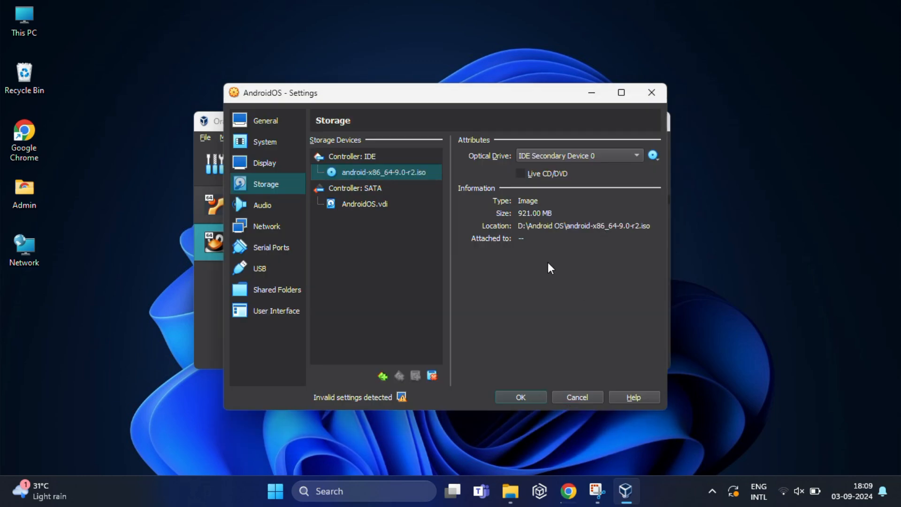
pyautogui.moveTo(378, 188)
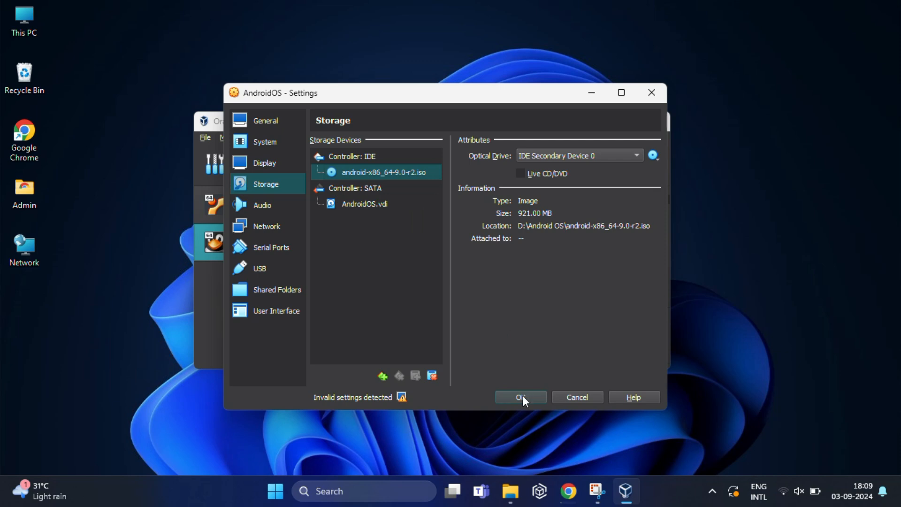
pyautogui.click(519, 397)
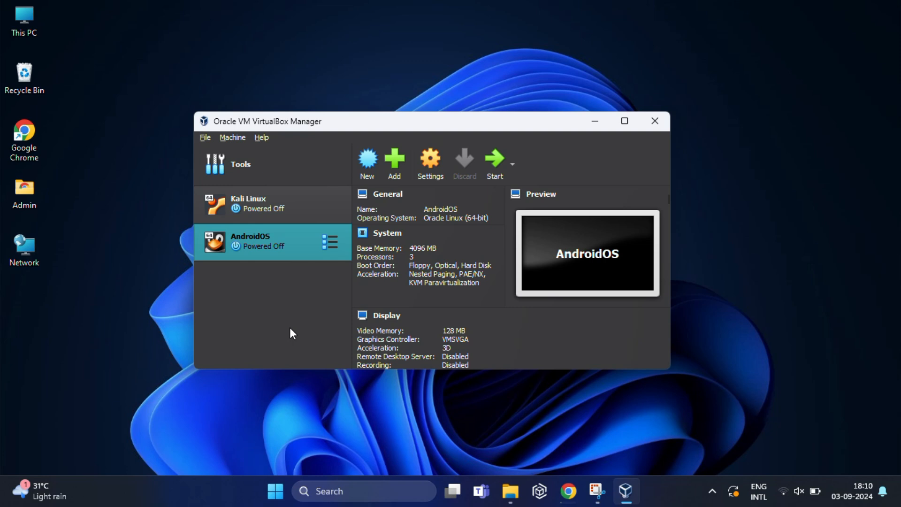
pyautogui.moveTo(310, 316)
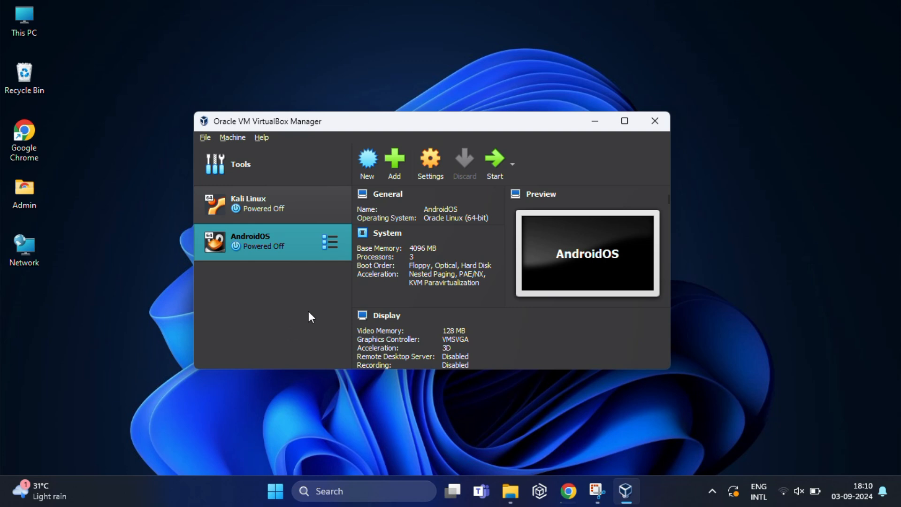
pyautogui.moveTo(495, 164)
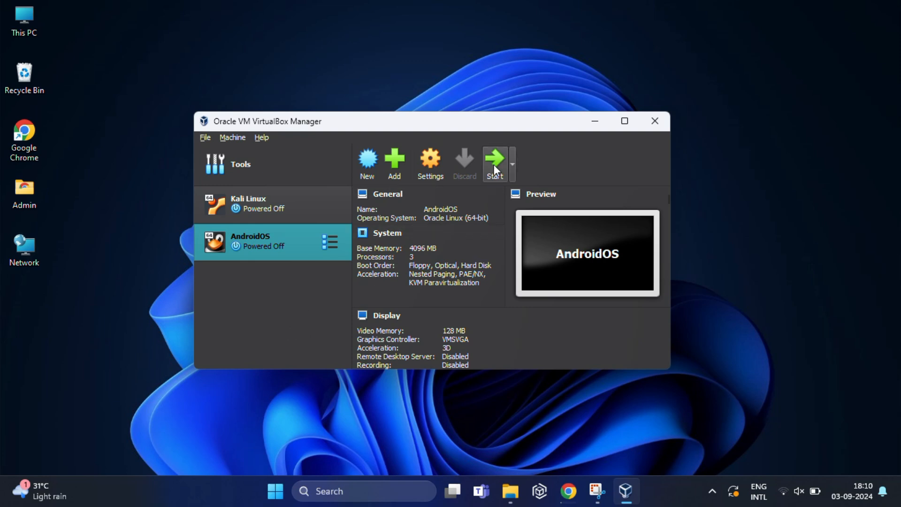
# Step: Start the AndroidOS VM so it boots to the Android-x86 9.0-r2 Live & Installation CD menu
pyautogui.click(492, 162)
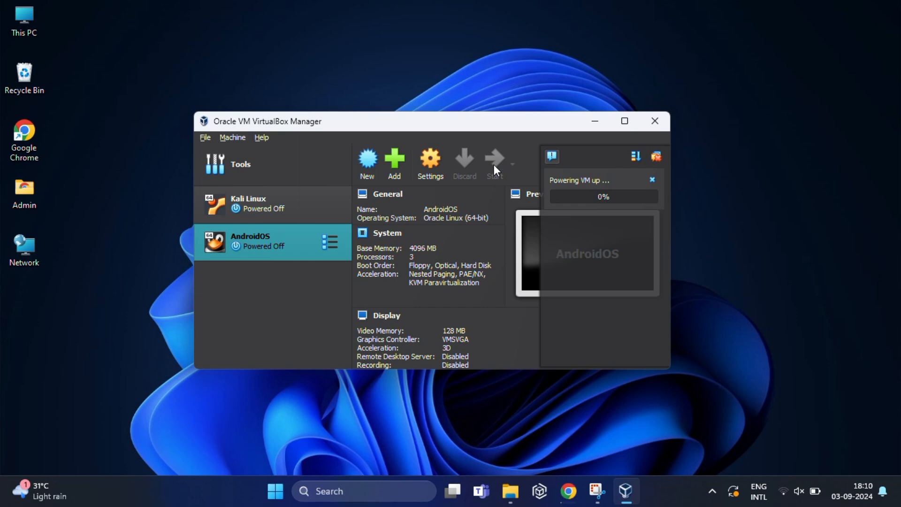
pyautogui.click(493, 163)
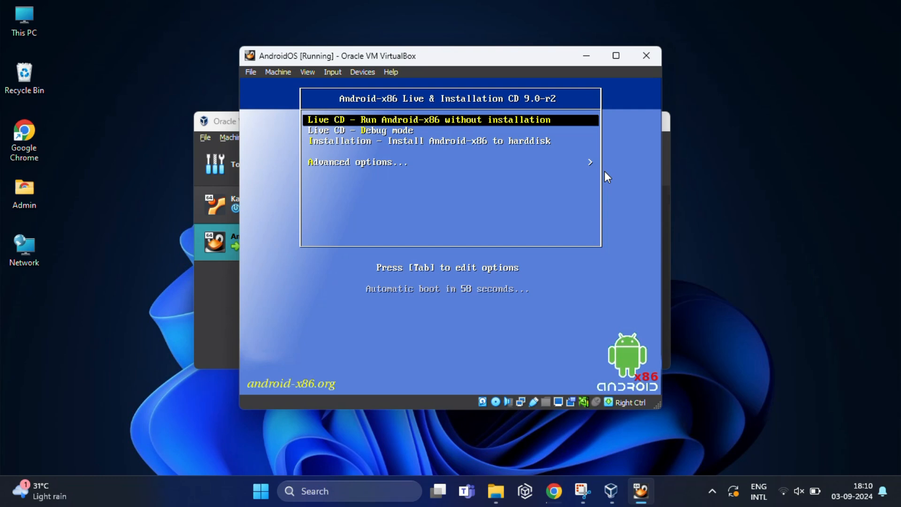
# Step: Choose 'Installation - Install Android-x86 to harddisk' from the boot menu
pyautogui.press('Down')
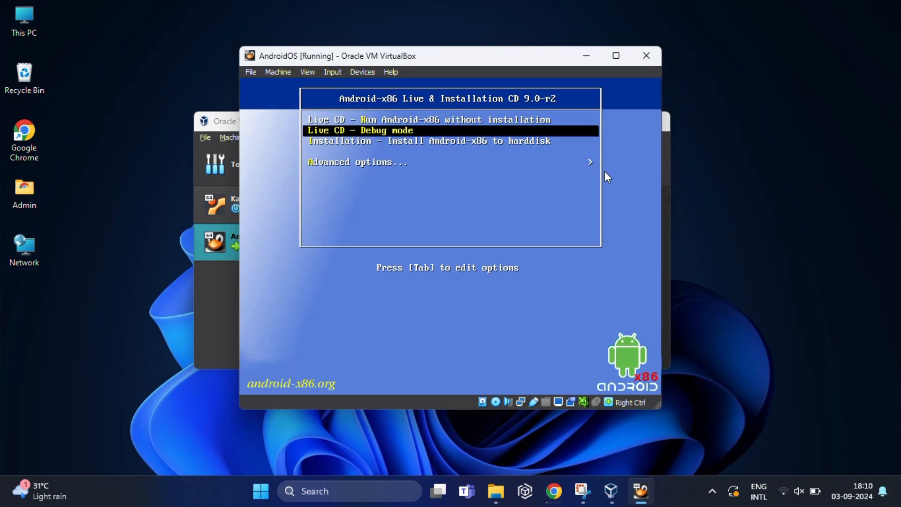
pyautogui.press('Down')
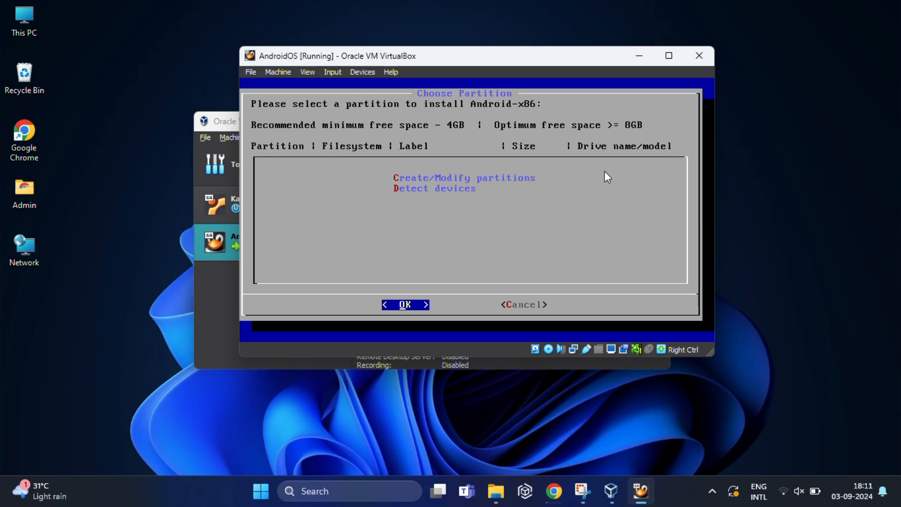
# Step: Choose Create/Modify partitions and decline GPT, opening cfdisk on the 53.7 GB disk
pyautogui.click(464, 177)
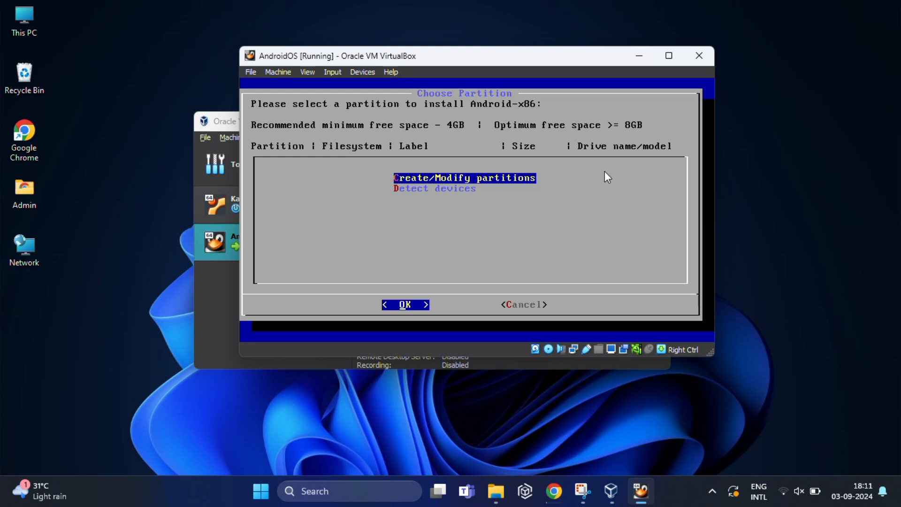
pyautogui.click(406, 304)
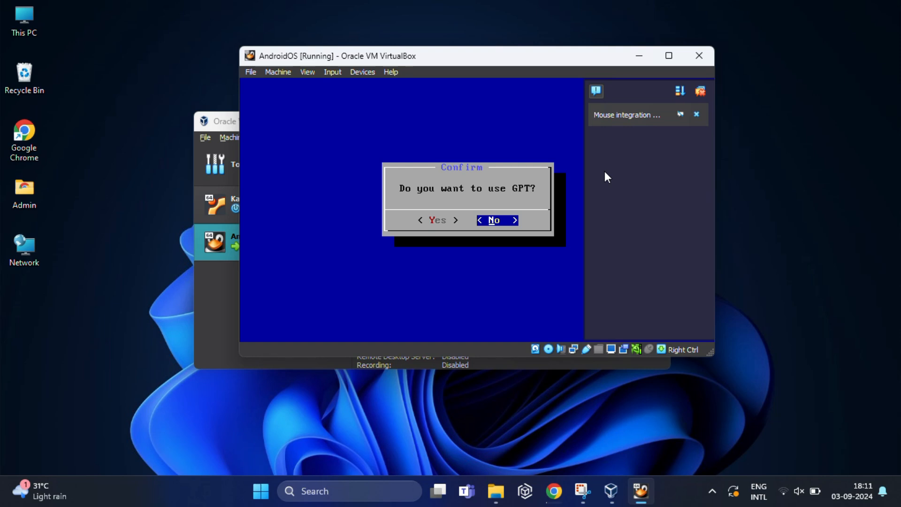
pyautogui.press('enter')
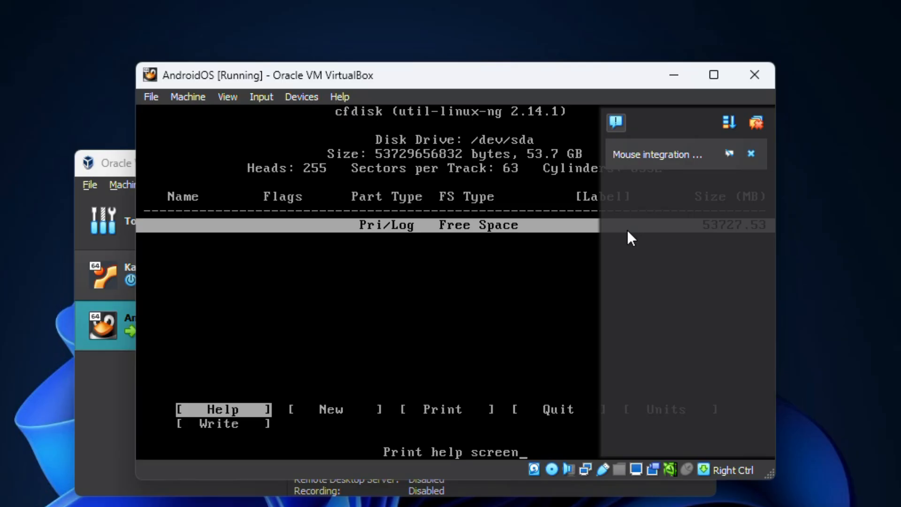
# Step: Create a full-size bootable primary partition sda1, write the table with 'yes', and quit cfdisk
pyautogui.press('Right')
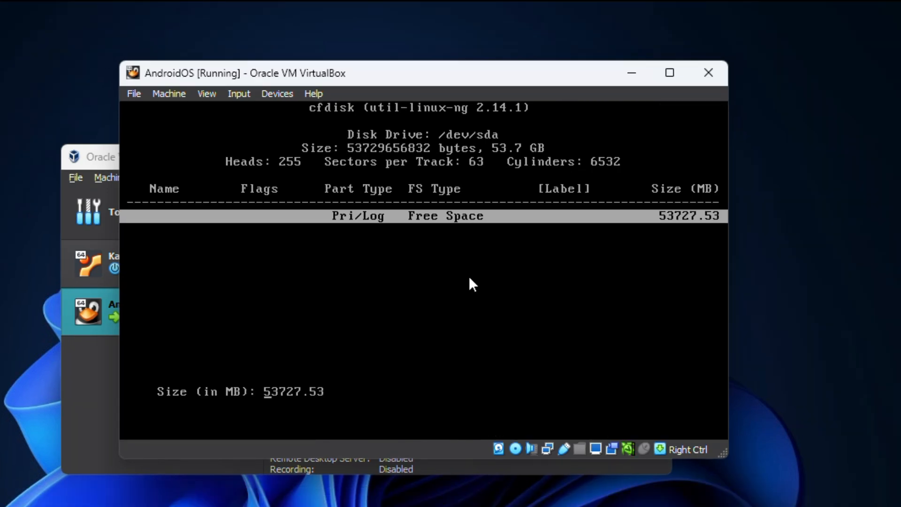
pyautogui.press('Enter')
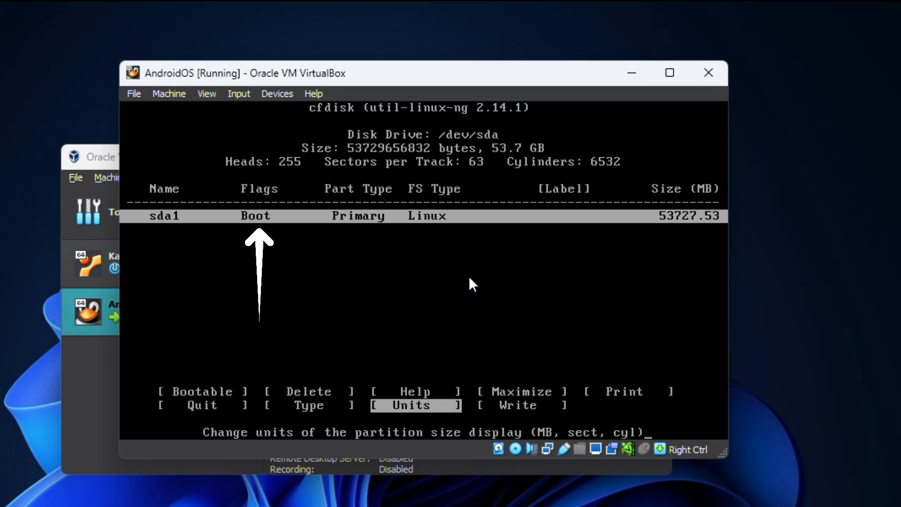
pyautogui.press('Right')
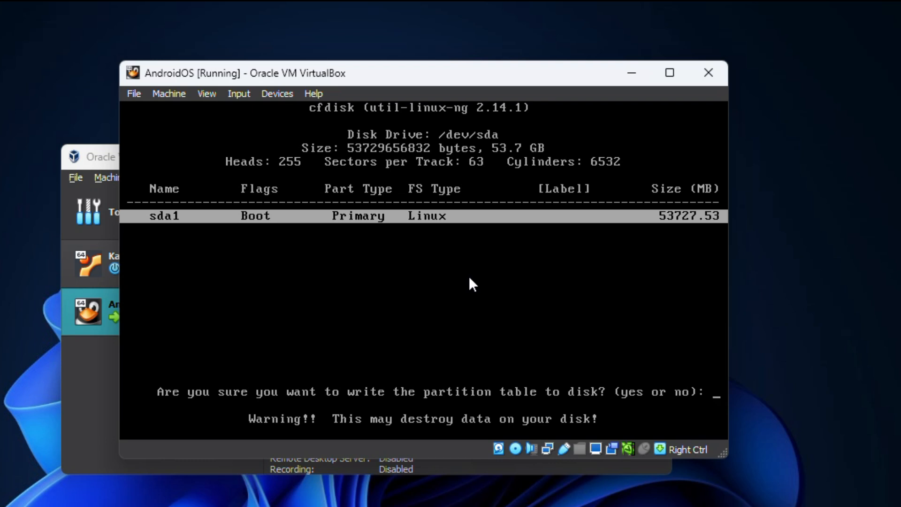
pyautogui.write('ye')
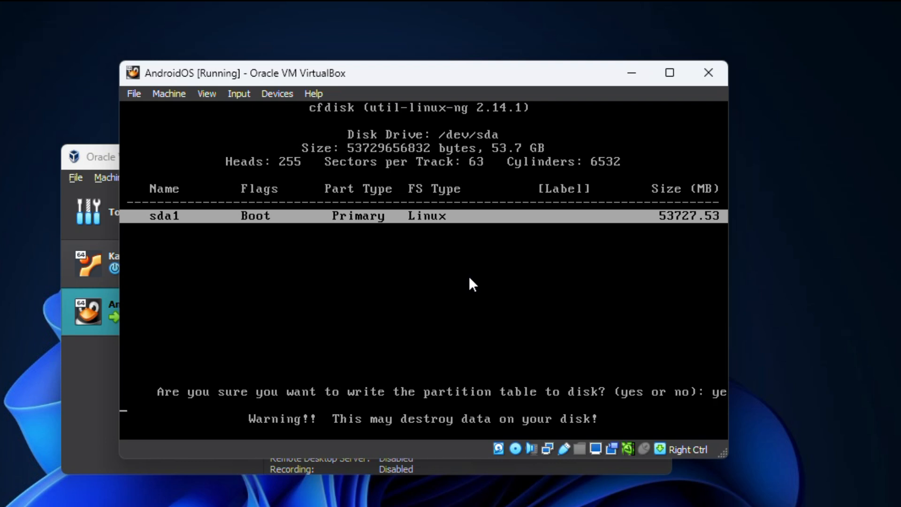
pyautogui.press('Return')
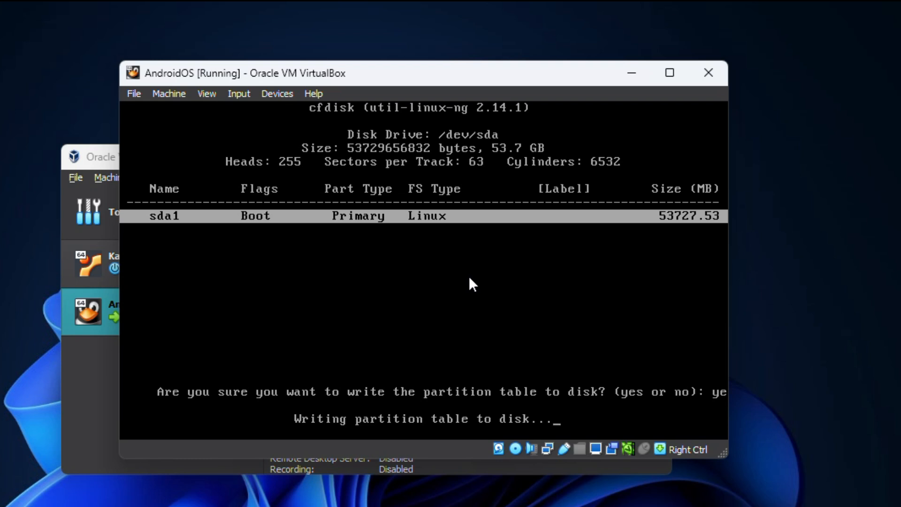
pyautogui.moveTo(278, 338)
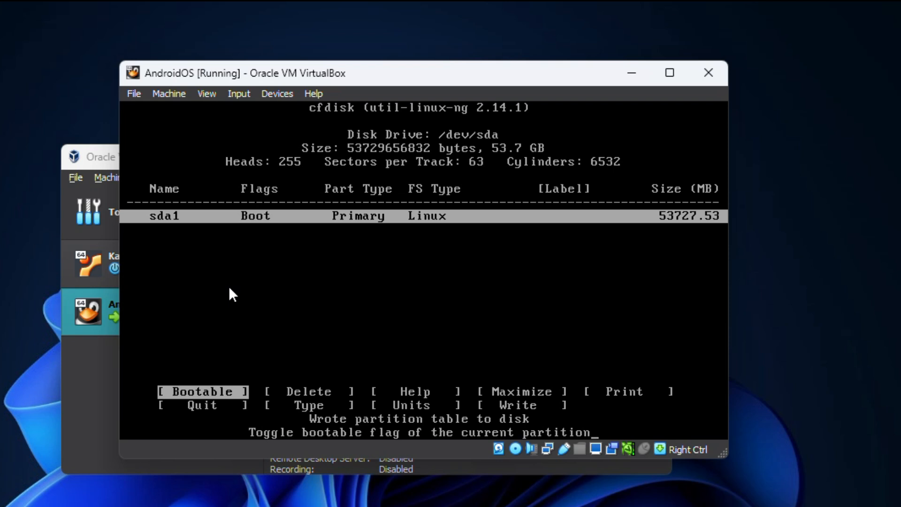
pyautogui.press('Right')
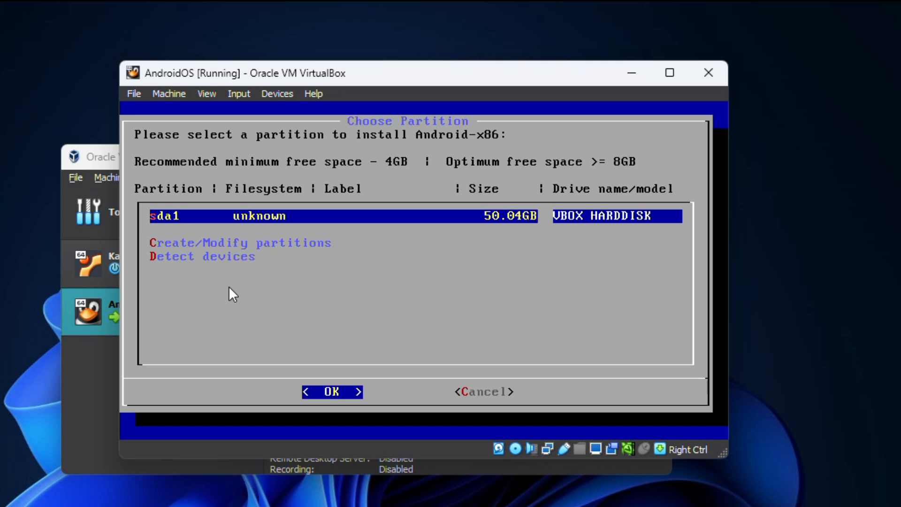
# Step: Select sda1, choose ext4 as its filesystem and confirm formatting it
pyautogui.click(331, 391)
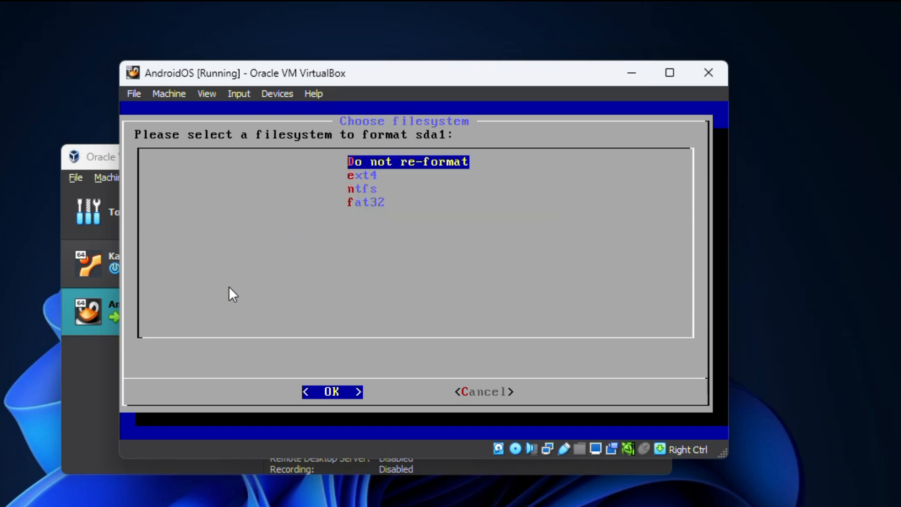
pyautogui.press('Down')
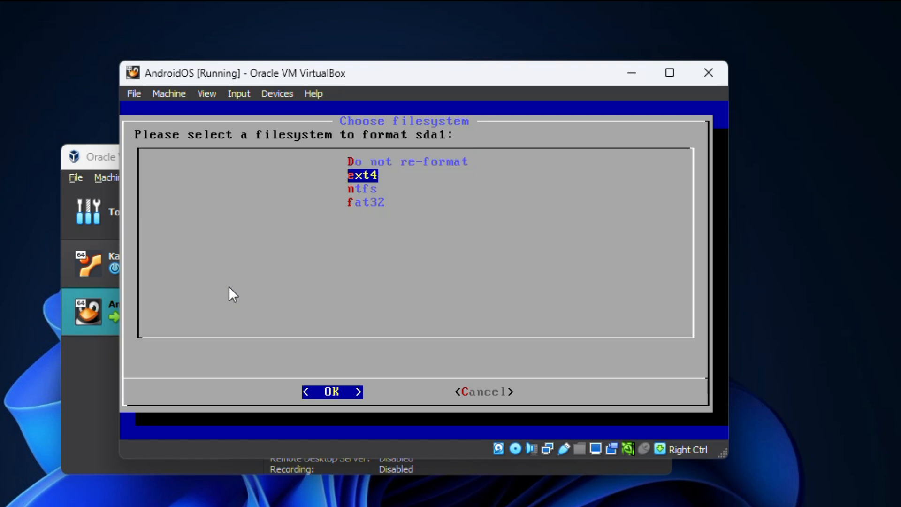
pyautogui.click(331, 391)
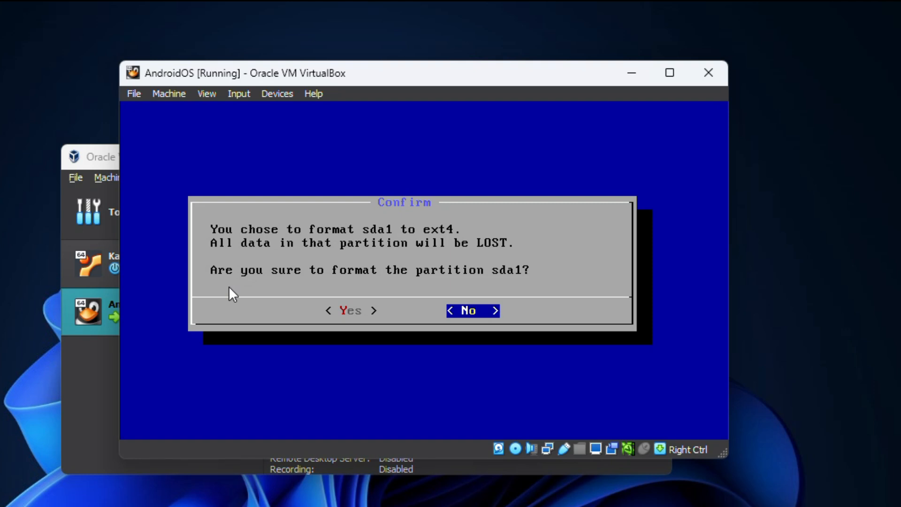
pyautogui.press('Left')
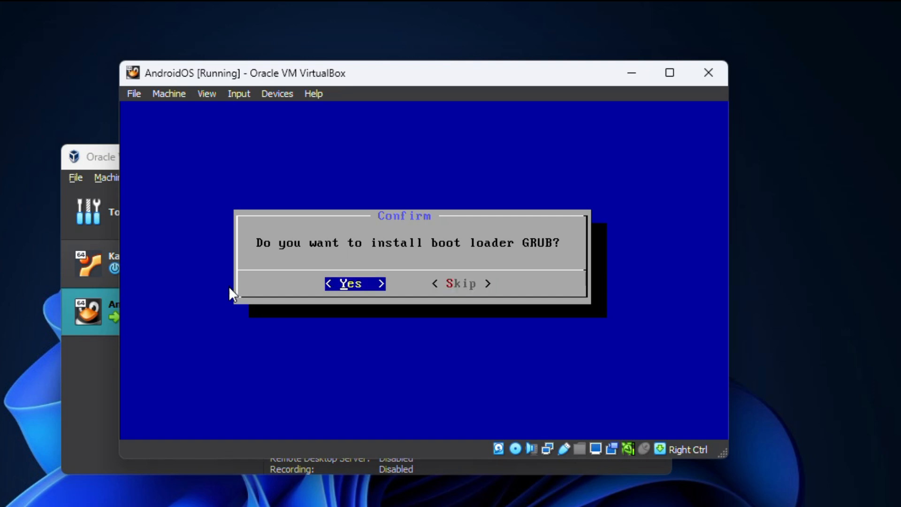
# Step: Answer Yes to installing GRUB and Yes to a read-write /system directory
pyautogui.click(353, 284)
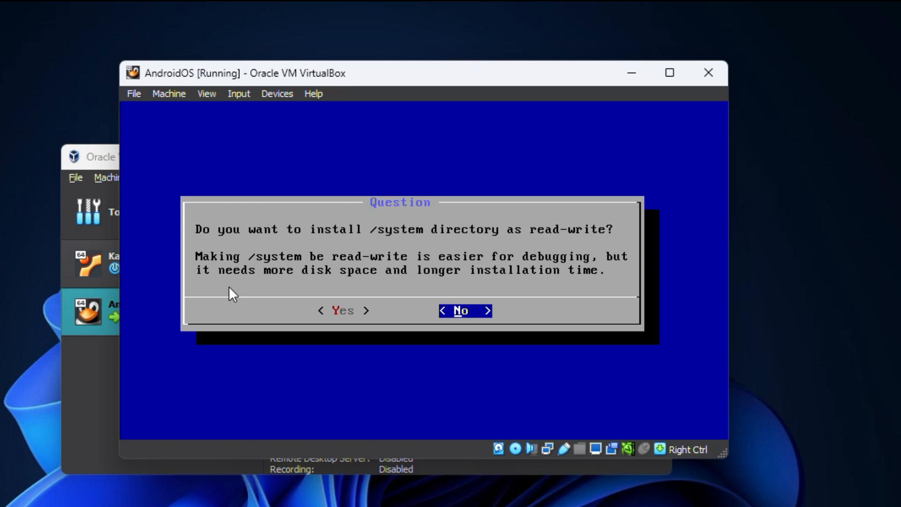
pyautogui.press('Left')
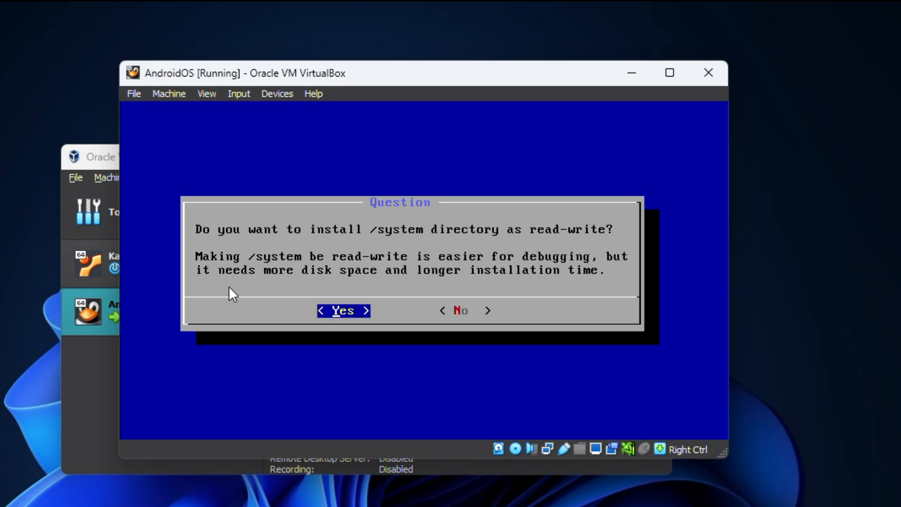
pyautogui.click(342, 311)
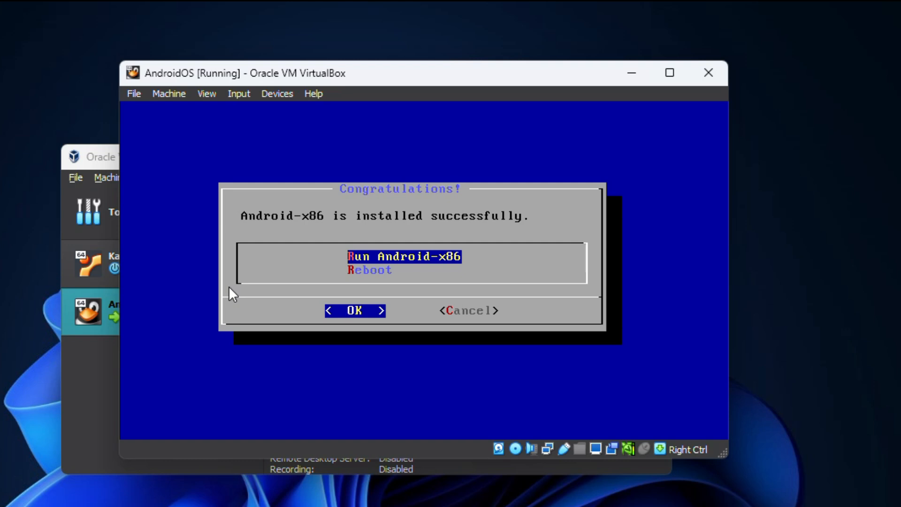
# Step: Choose Run Android-x86 and hit START on the Android welcome screen
pyautogui.click(353, 311)
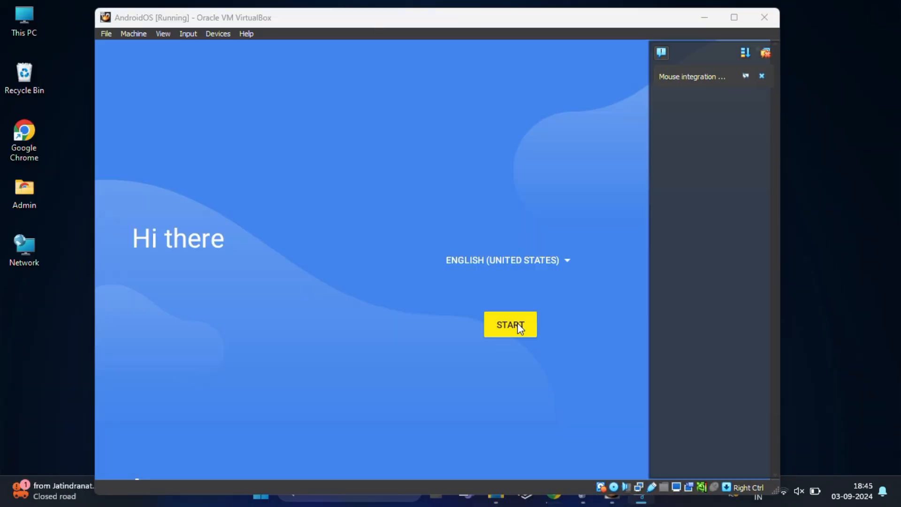
pyautogui.click(509, 324)
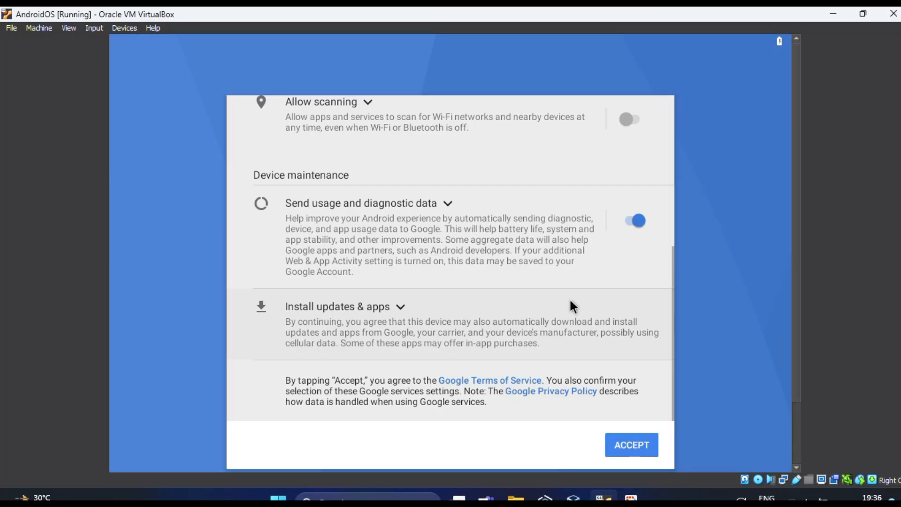
# Step: Accept the Google services terms so setup finishes at the Android home screen
pyautogui.click(631, 445)
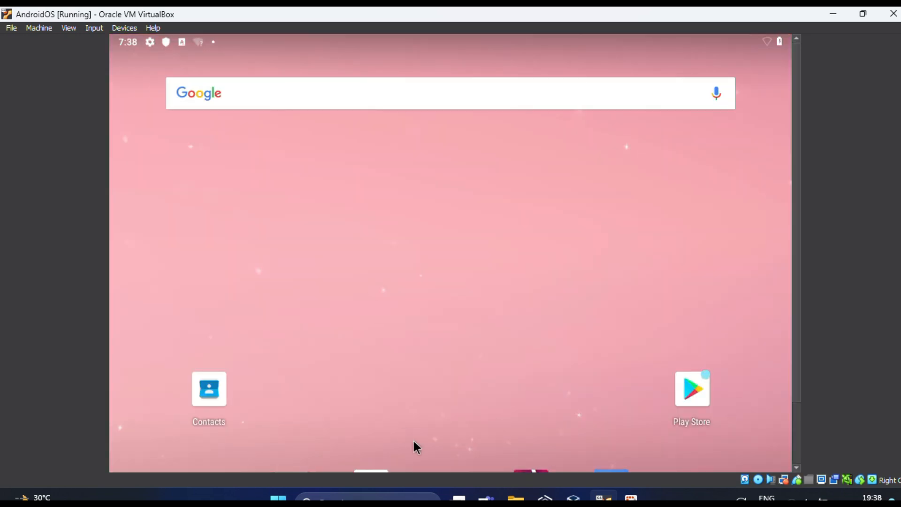
pyautogui.moveTo(487, 485)
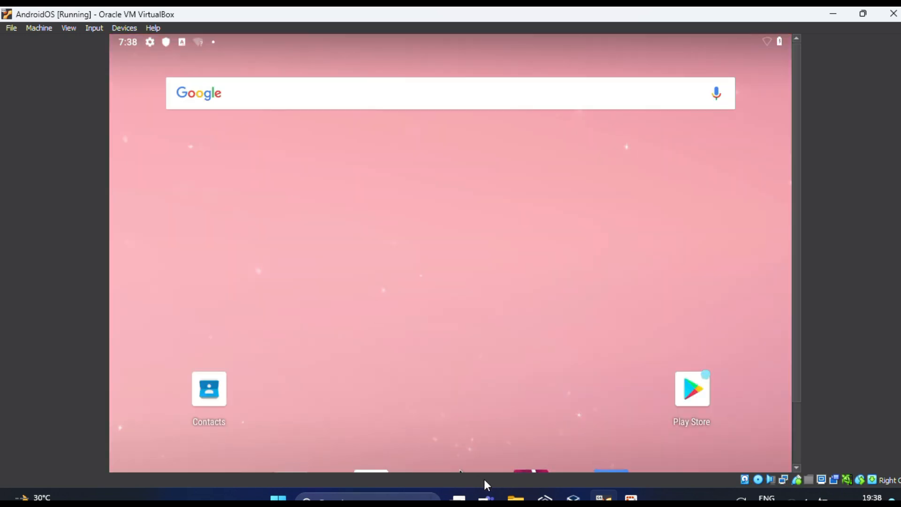
pyautogui.scroll(-3)
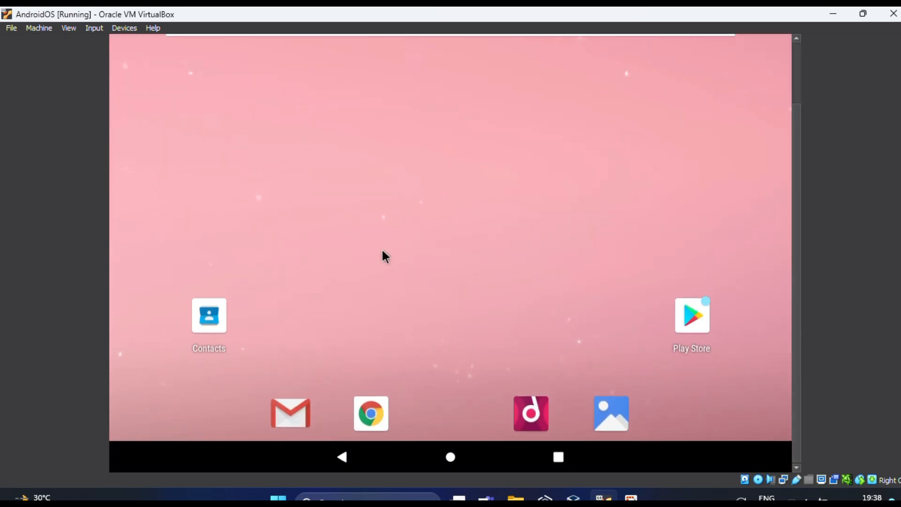
pyautogui.moveTo(402, 263)
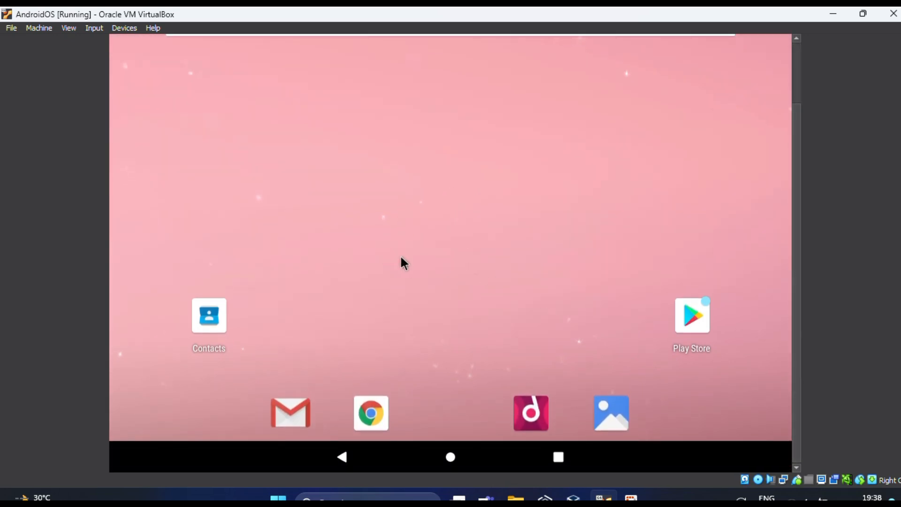